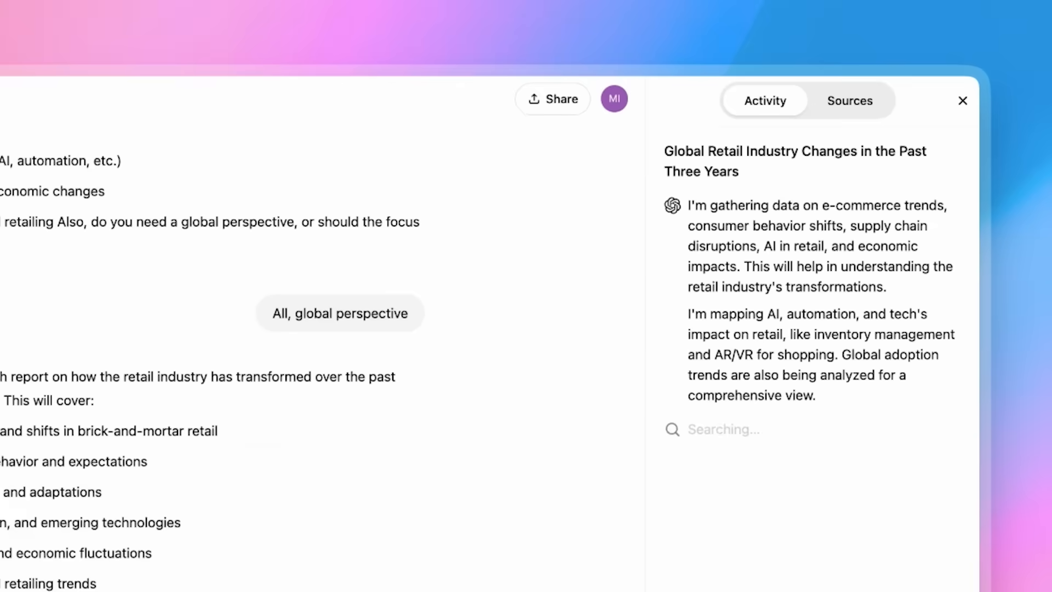
- Open the completed iPhone alternatives research chat and scroll through its comparison tables
scroll(down, 3)
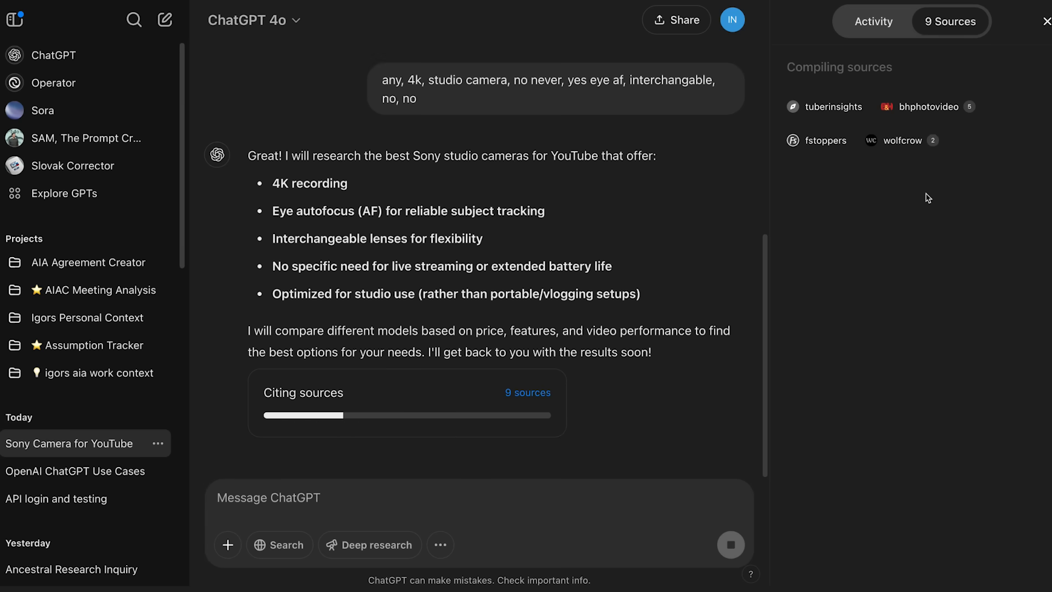
click(1046, 21)
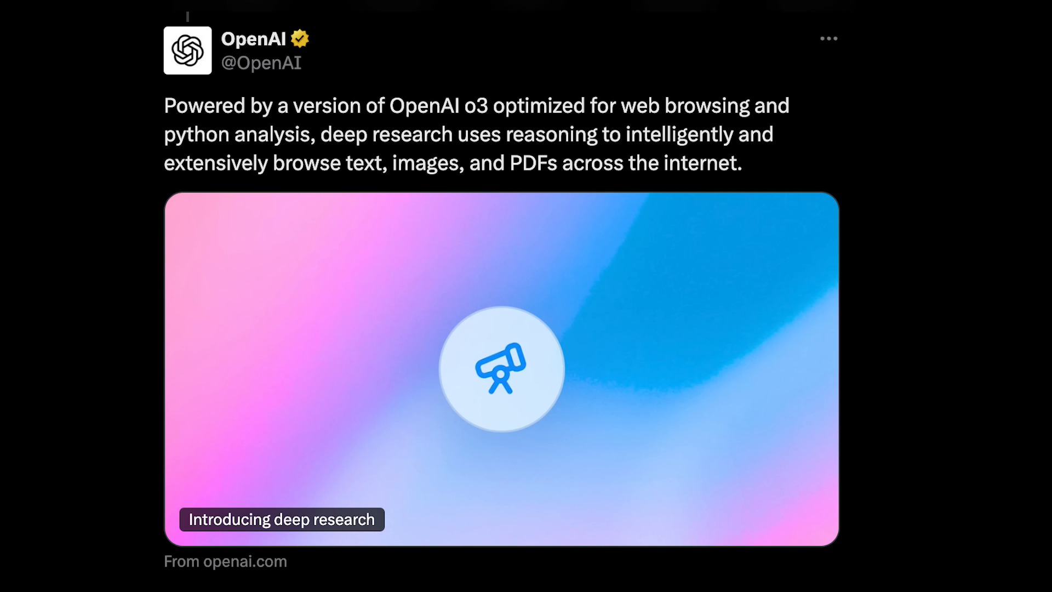
double_click(439, 105)
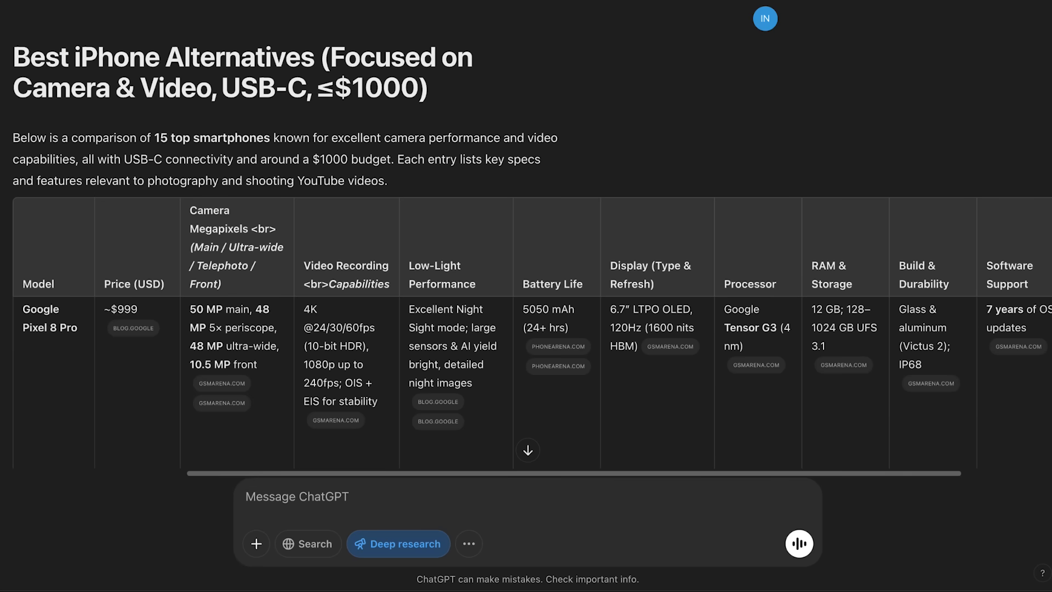
scroll(down, 3)
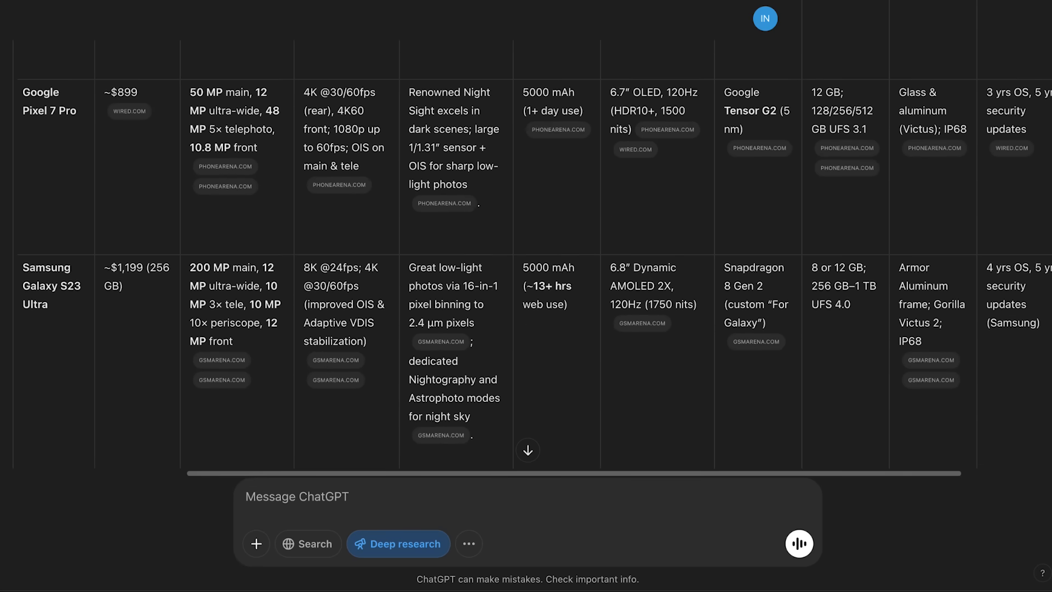
scroll(down, 3)
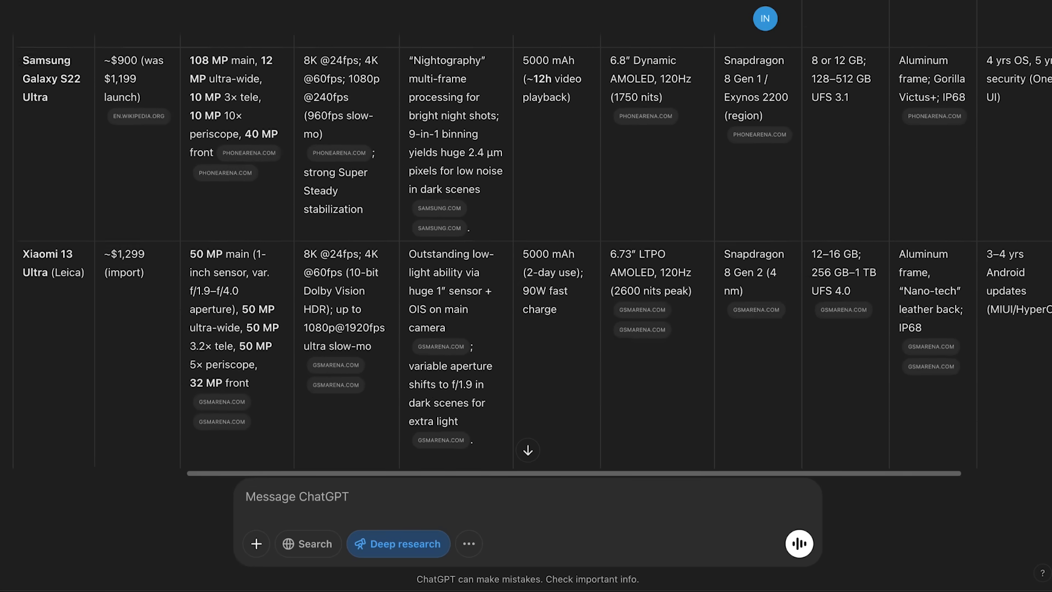
scroll(down, 3)
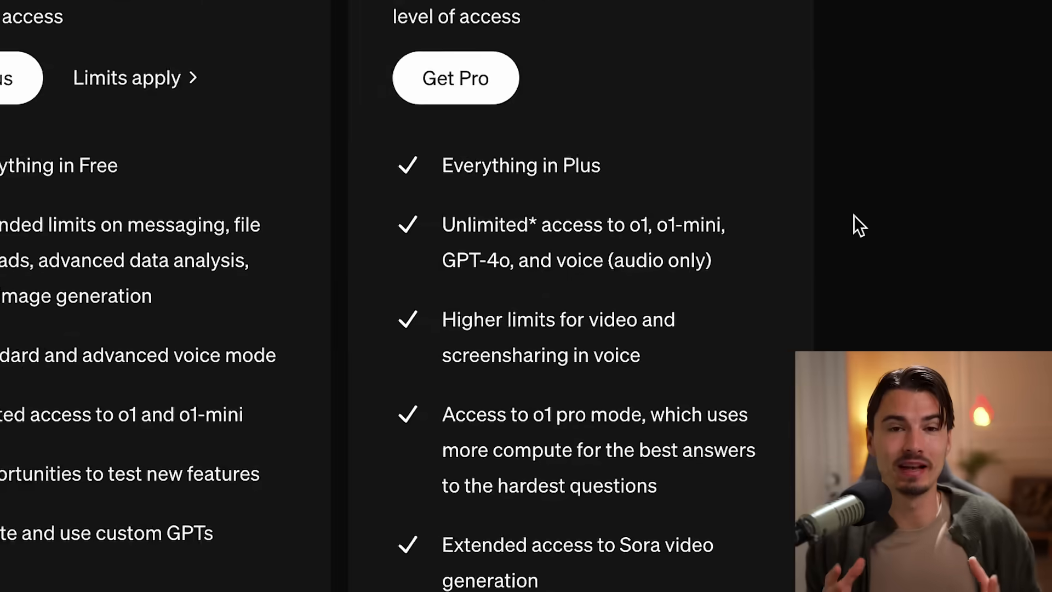
- Scroll the X thread to the post announcing deep research for Pro at 100 queries monthly
scroll(down, 3)
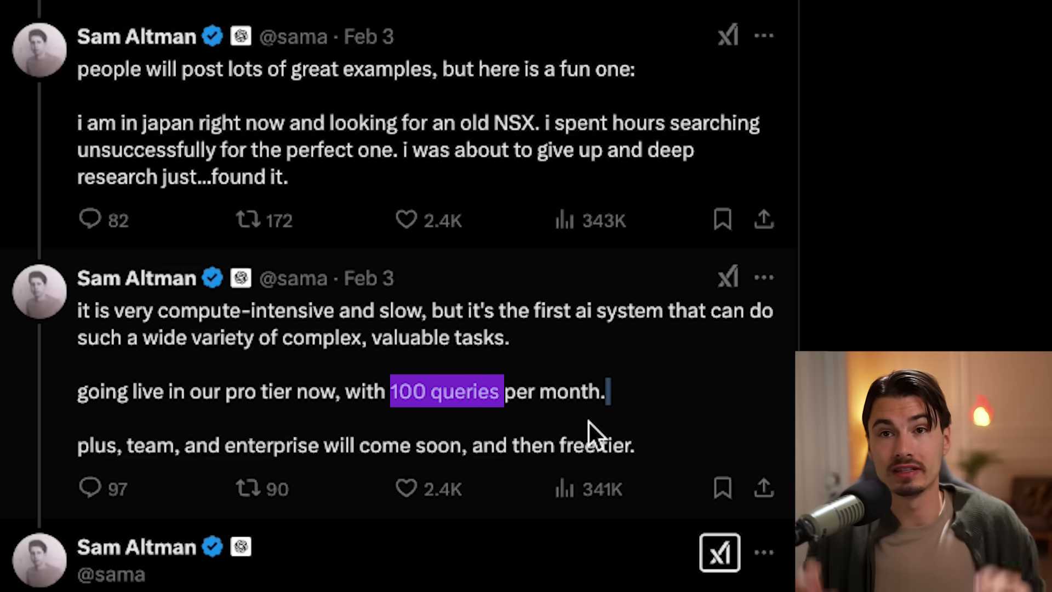
scroll(down, 3)
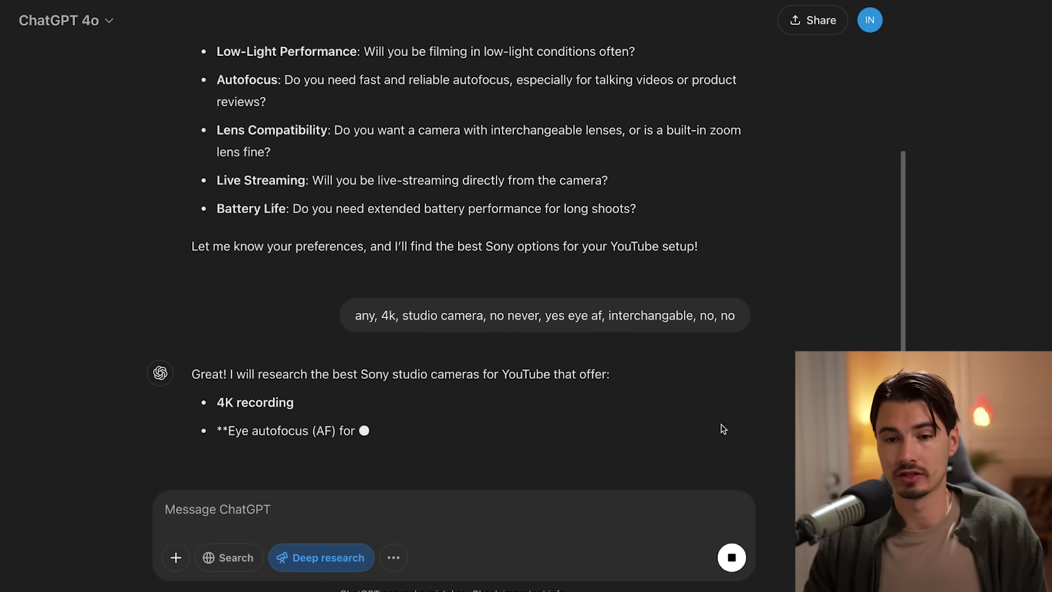
- Follow the Sony studio camera research as it starts and compiles its first 9 sources
scroll(down, 3)
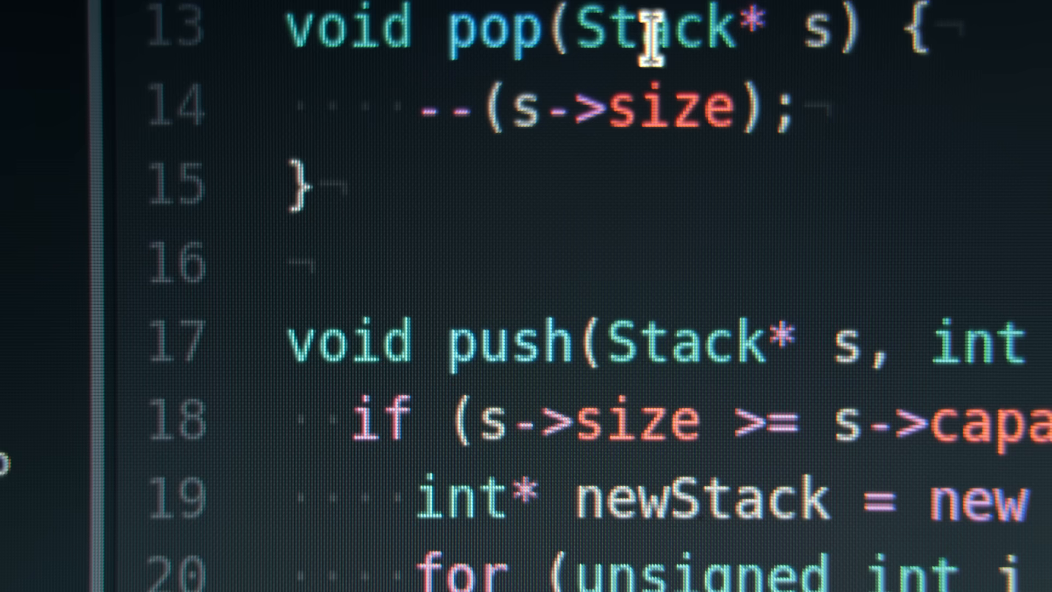
scroll(down, 3)
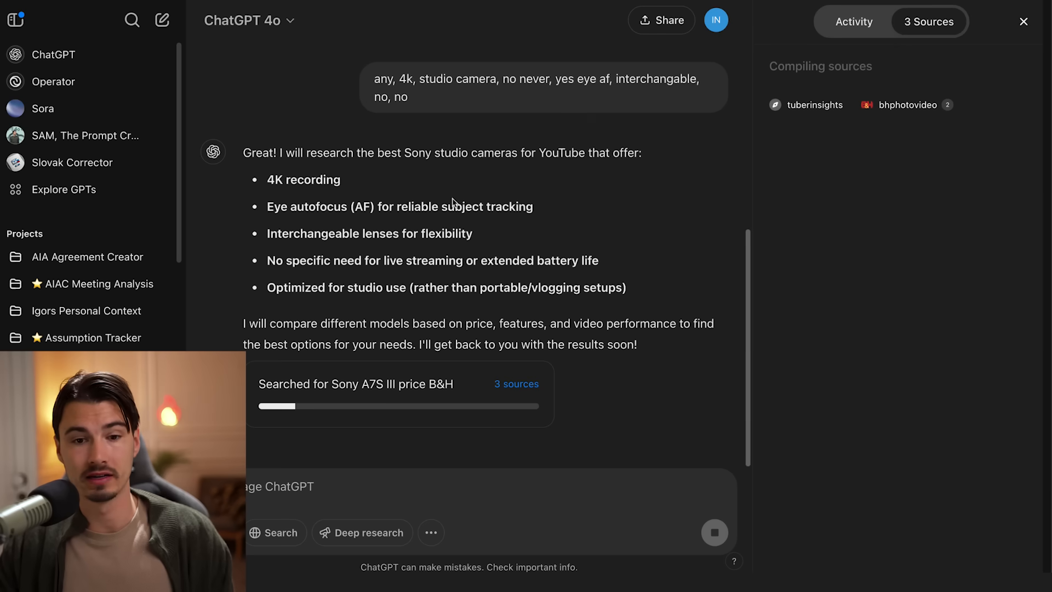
mouse_move(977, 373)
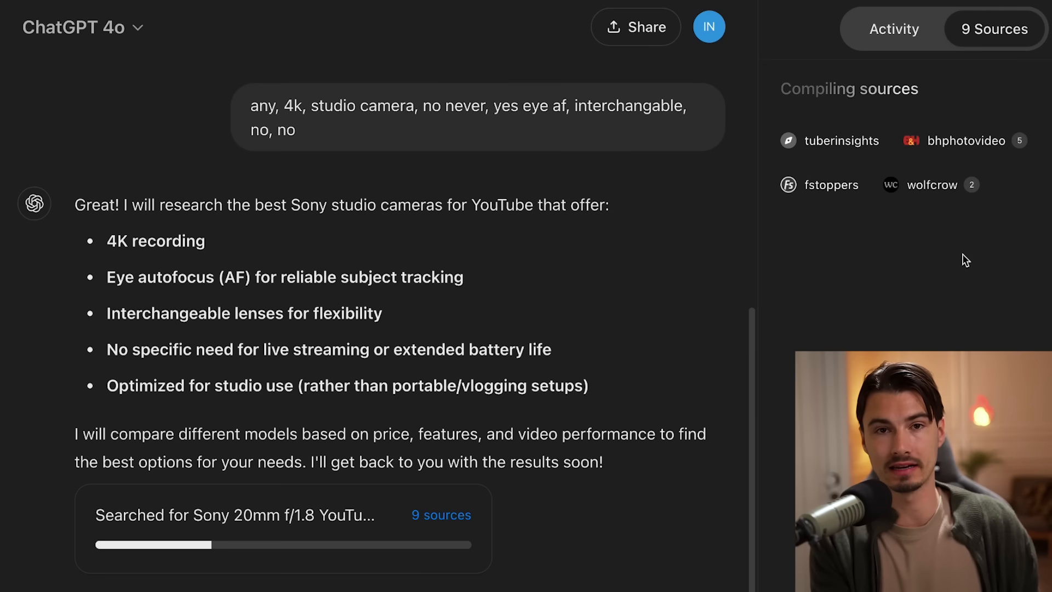
click(814, 20)
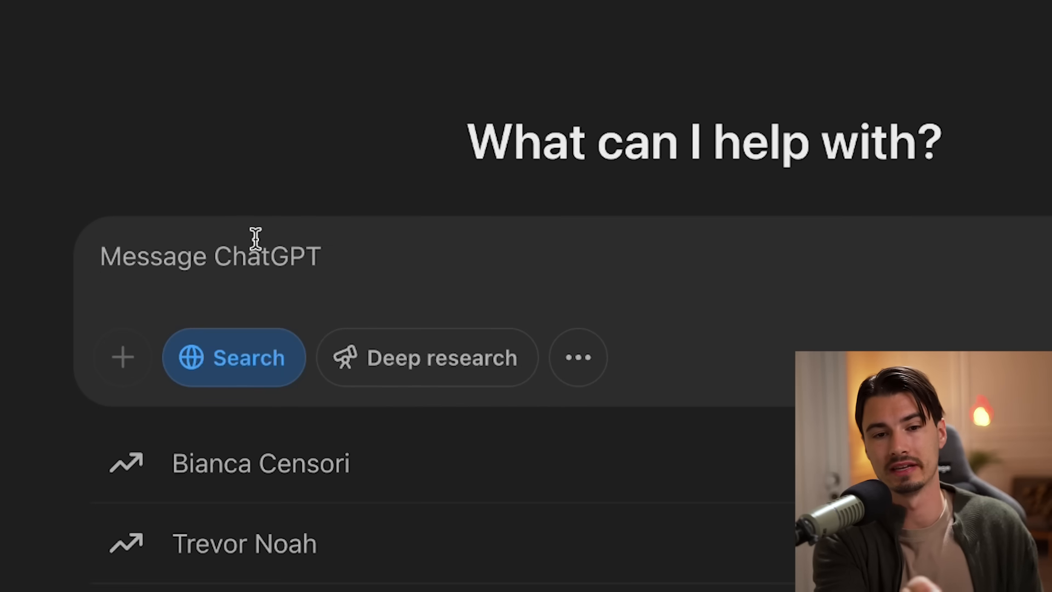
text(Are there any interesting events going on tonight in Bangkok?)
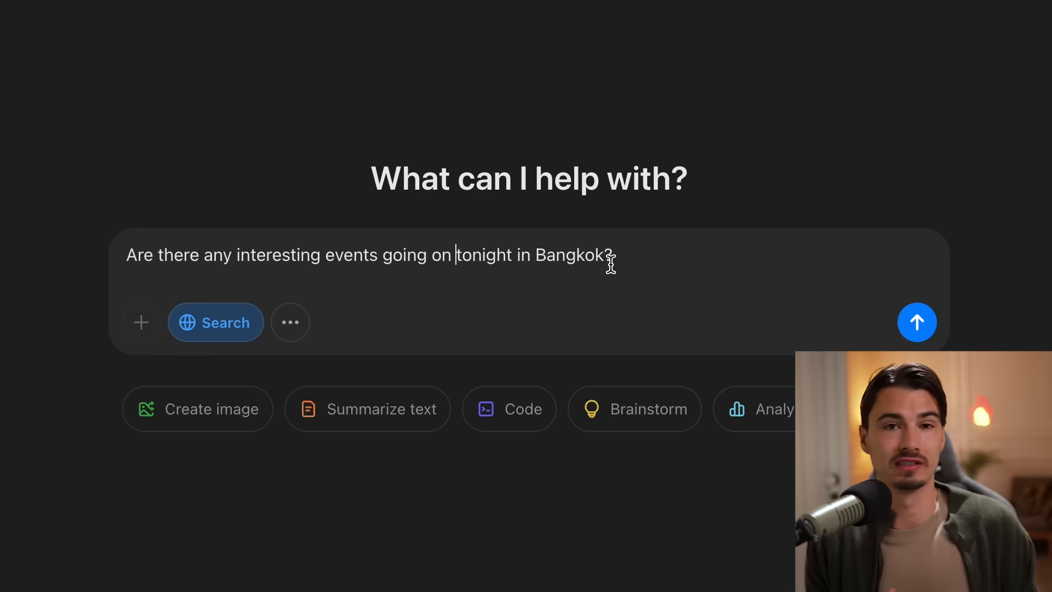
click(917, 322)
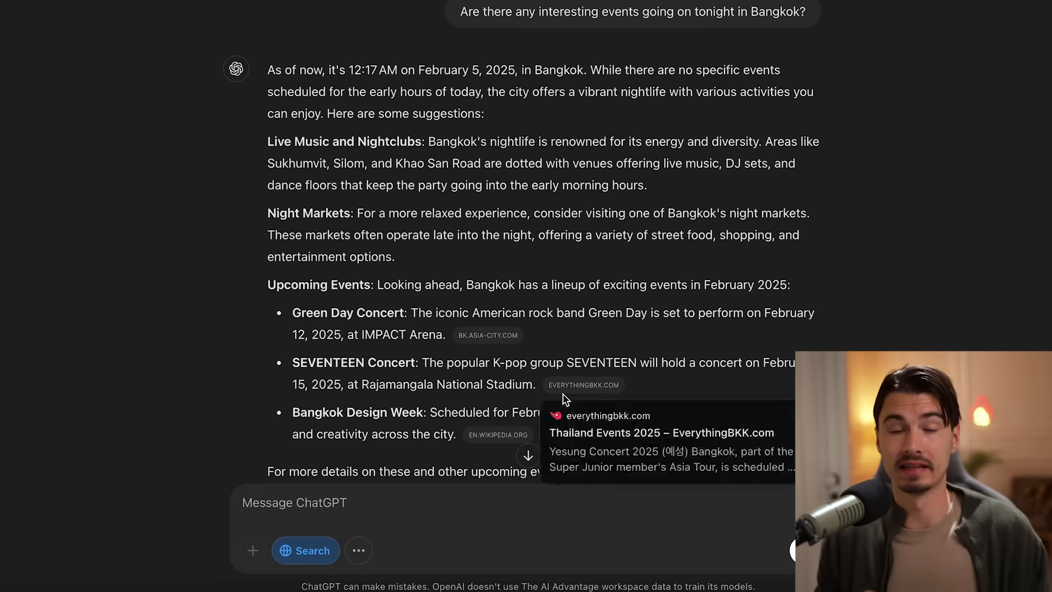
scroll(down, 3)
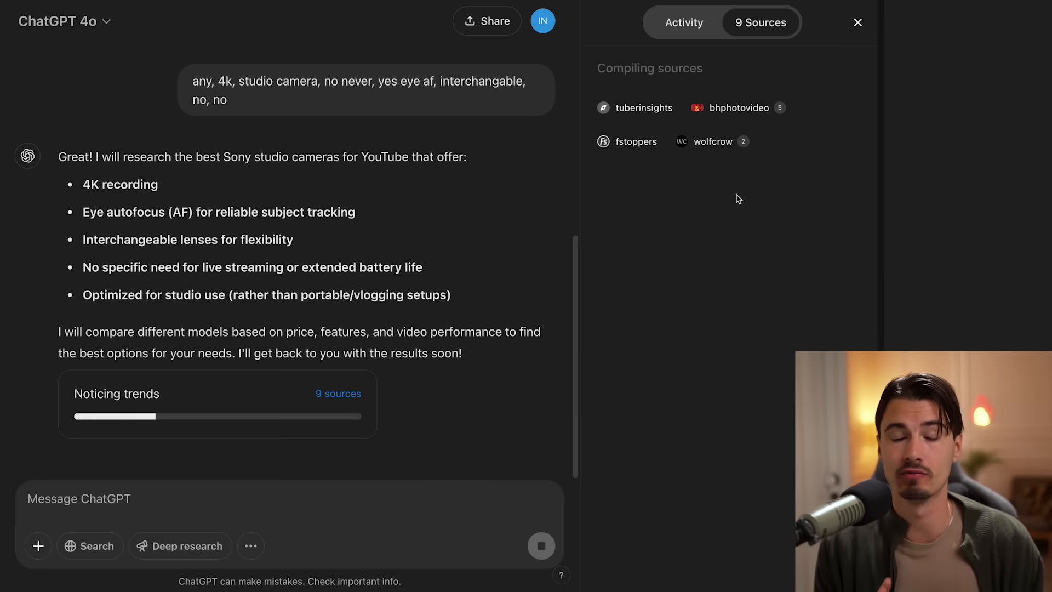
- Show the side panel listing the 21 sources behind the Sony camera research
click(857, 21)
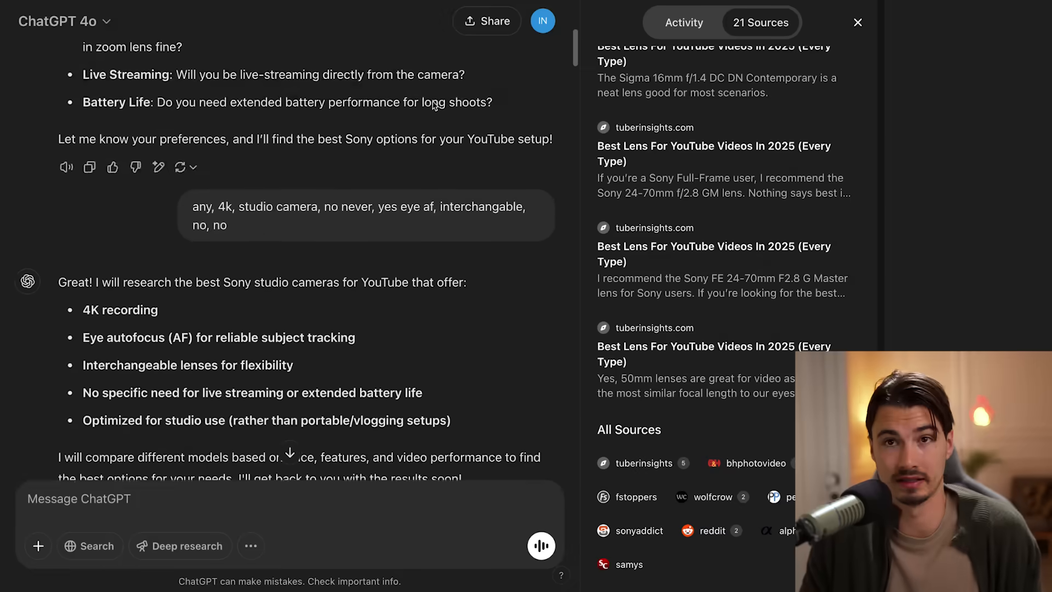
- Scroll through the Sony camera profiles and lens recommendations back to the original request
scroll(down, 3)
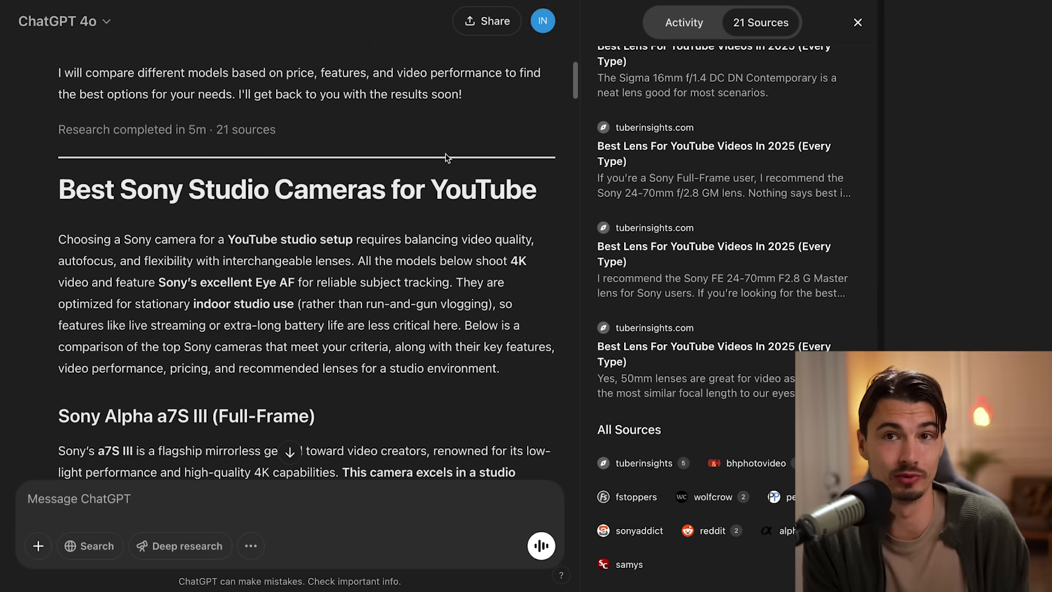
scroll(down, 3)
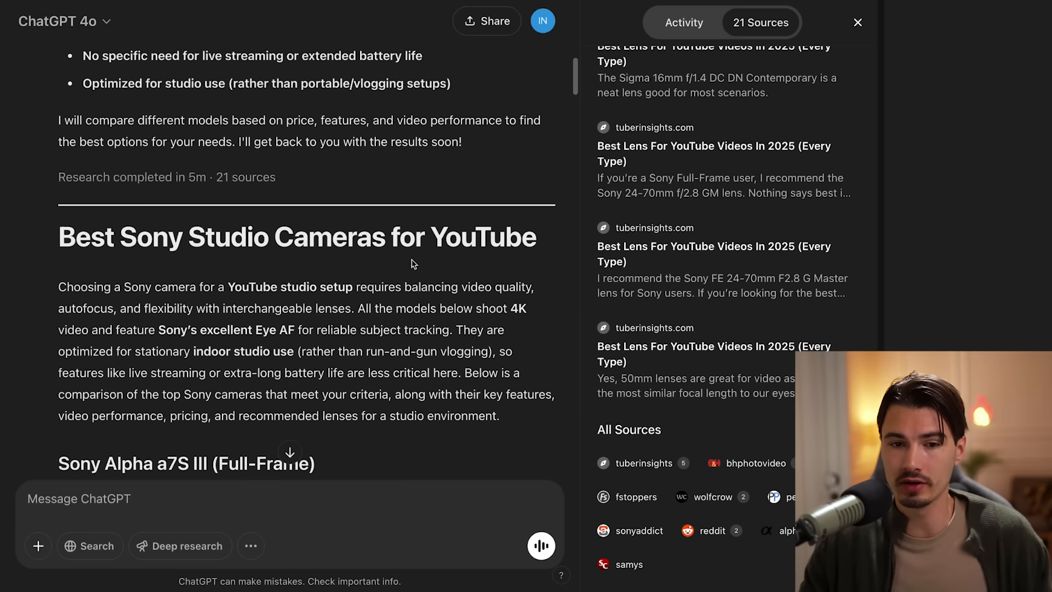
scroll(down, 3)
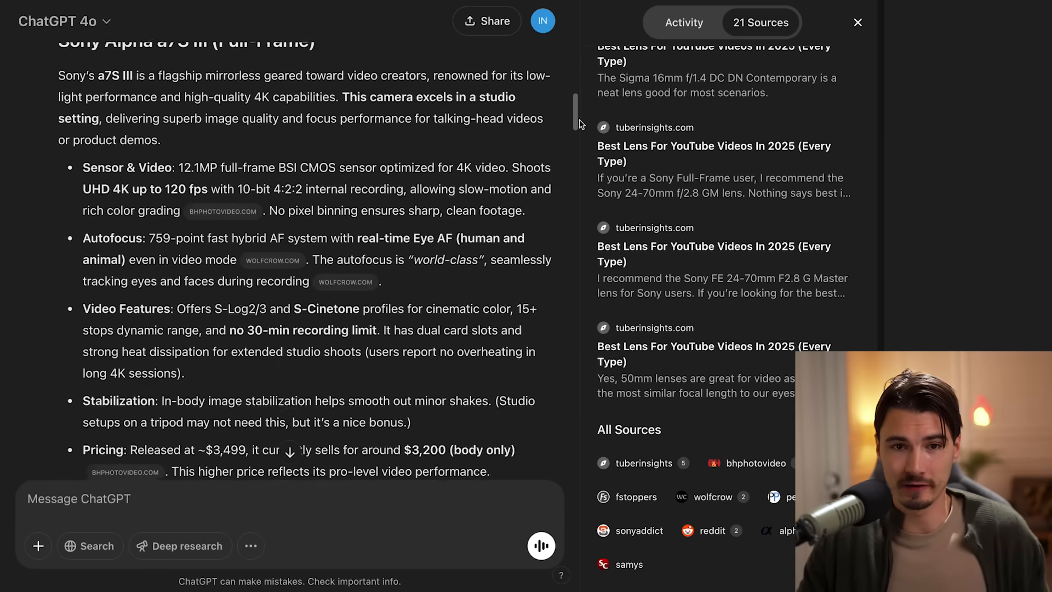
scroll(down, 3)
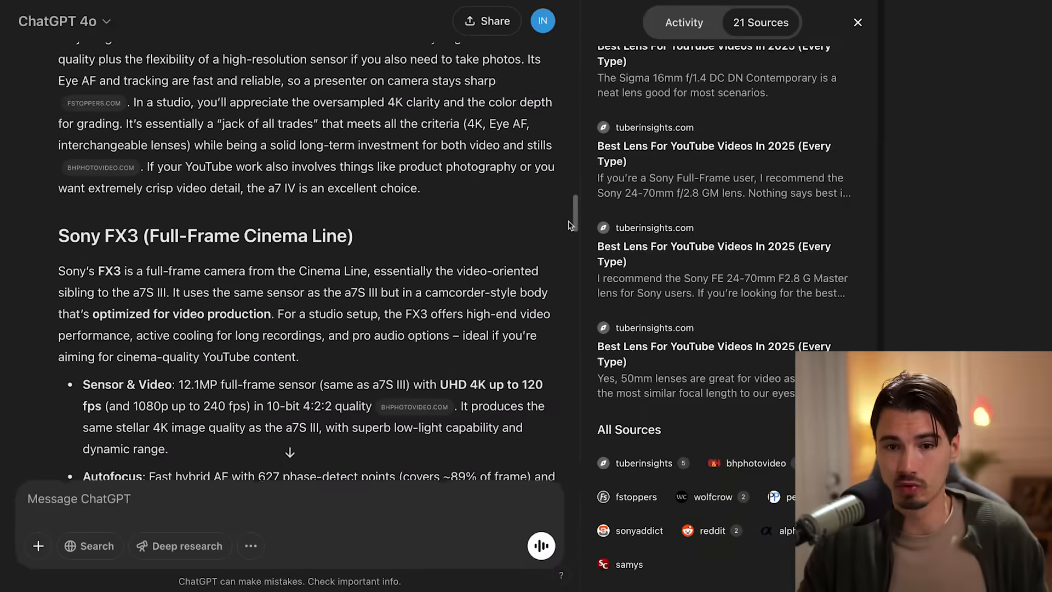
scroll(down, 3)
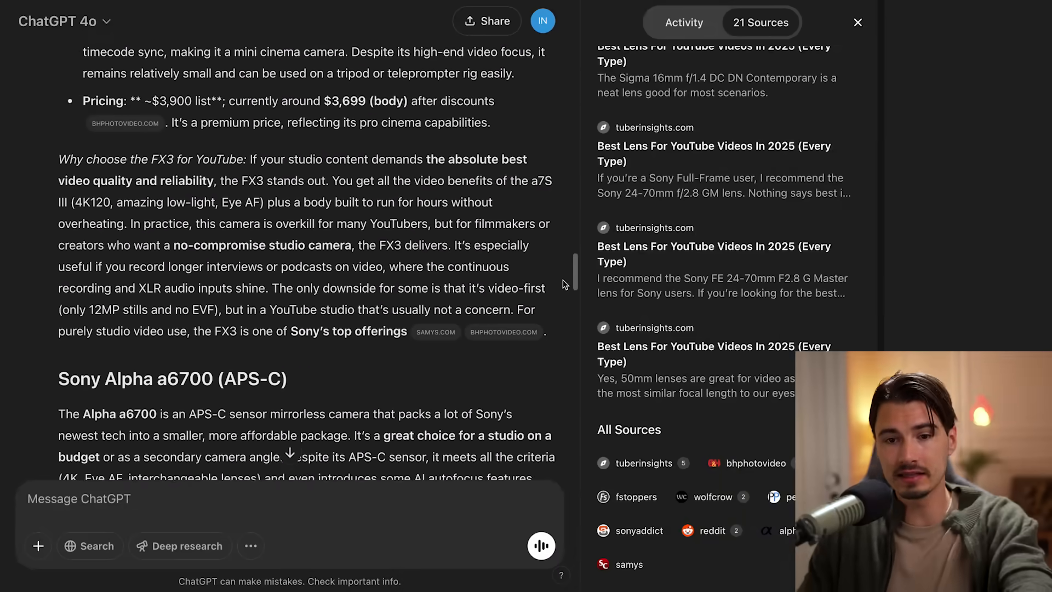
scroll(down, 3)
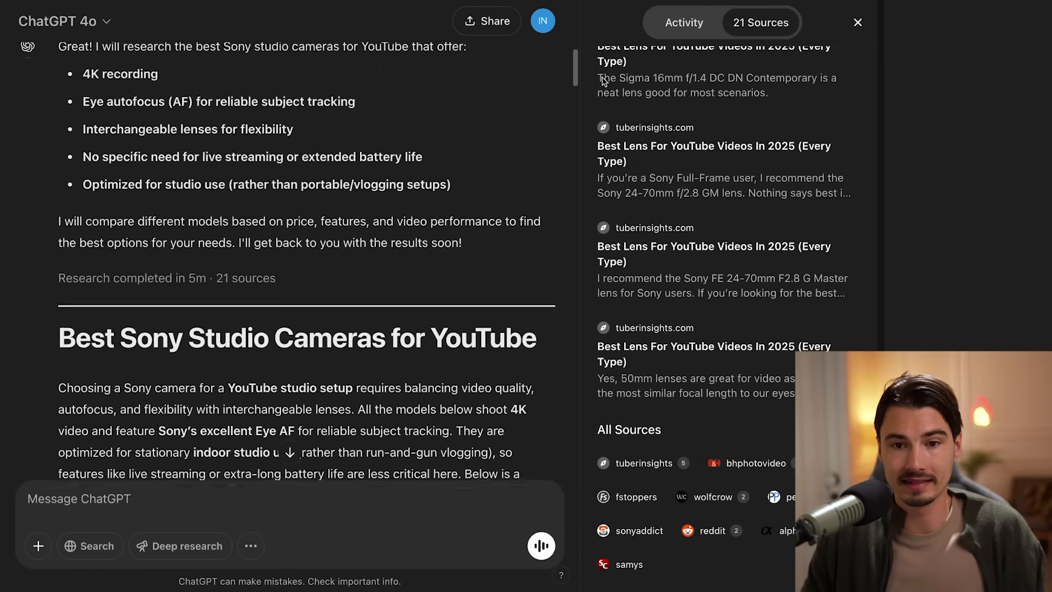
scroll(down, 3)
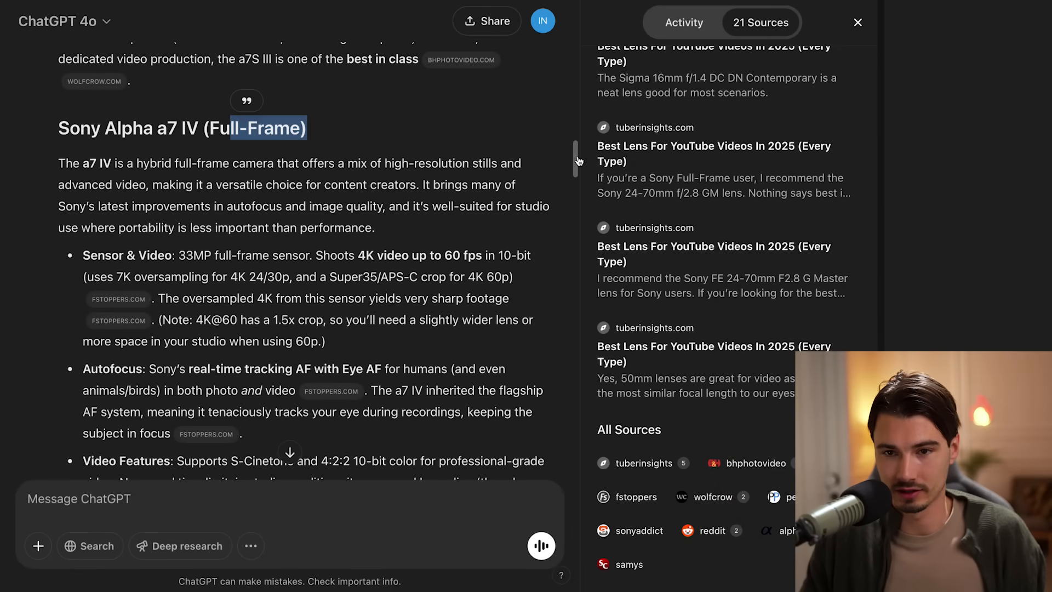
scroll(down, 3)
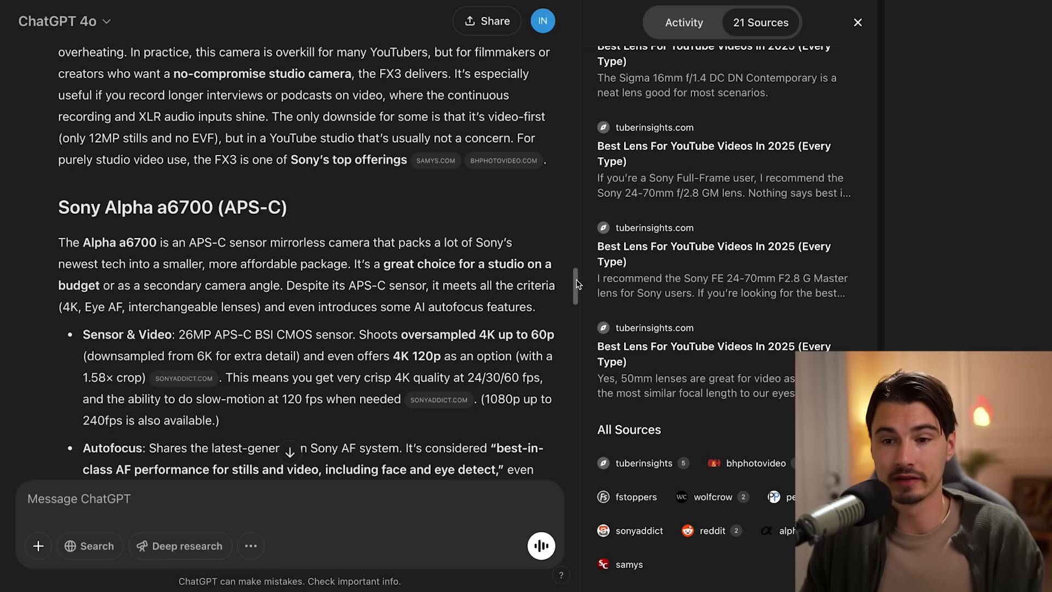
scroll(down, 3)
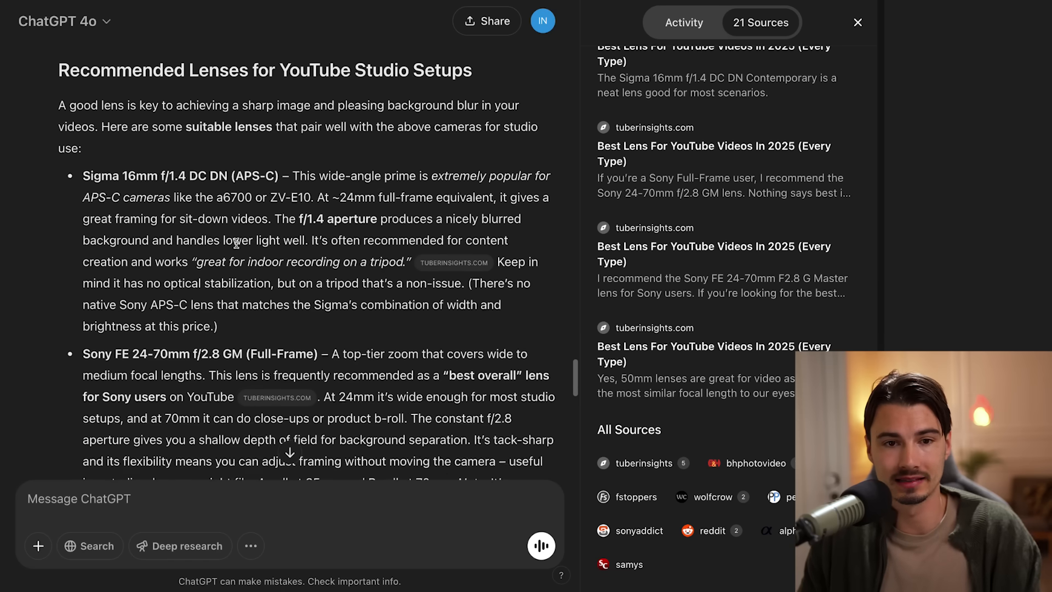
scroll(down, 3)
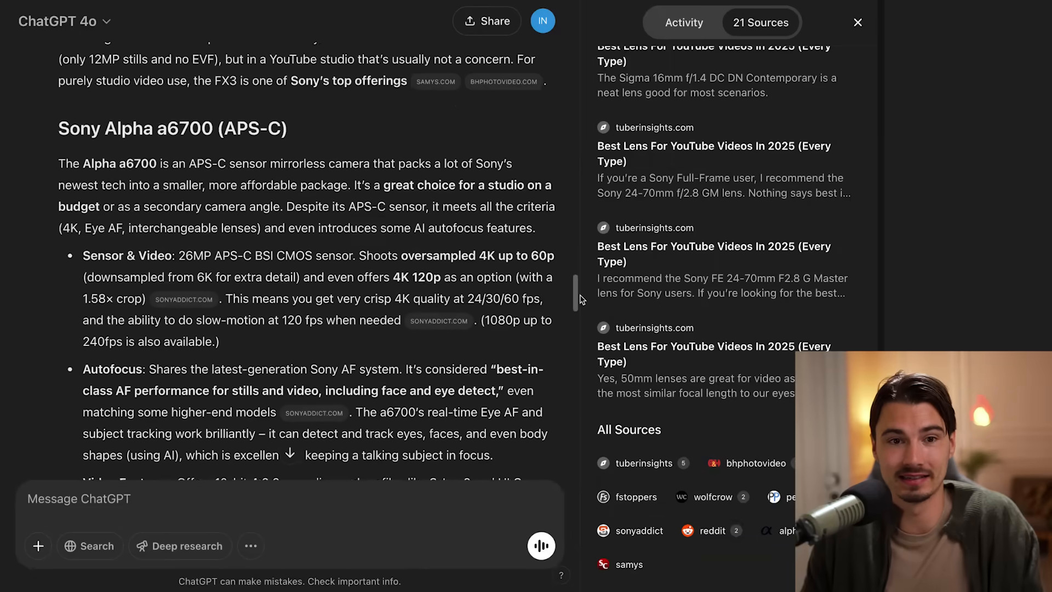
scroll(down, 3)
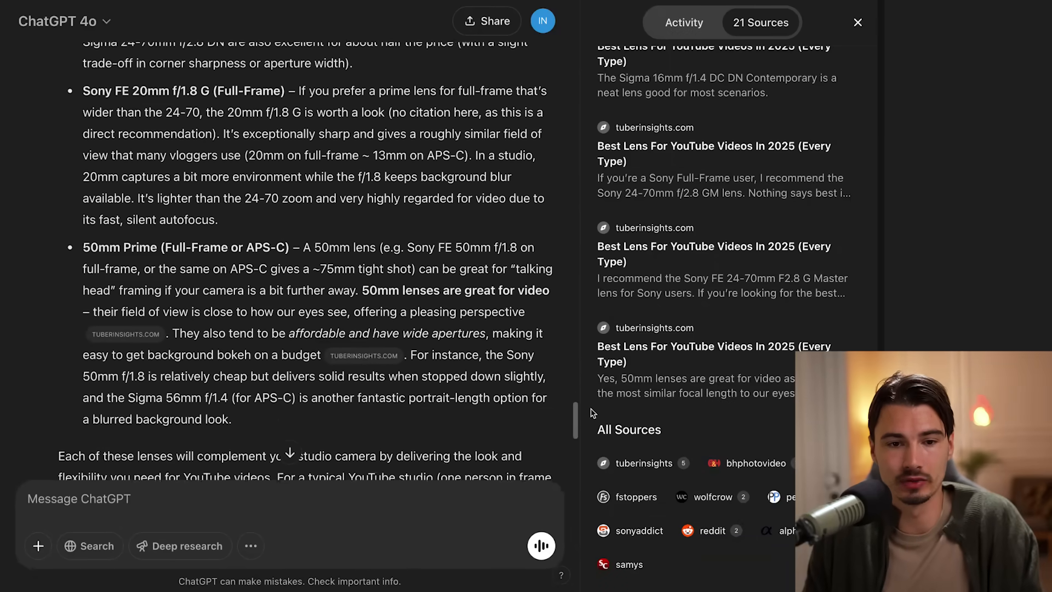
scroll(down, 3)
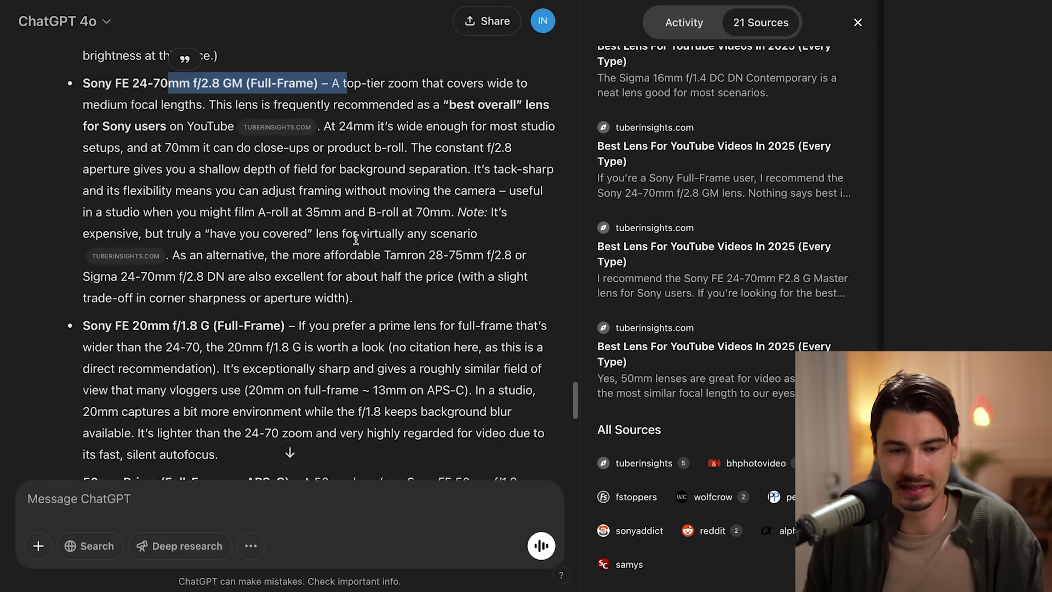
scroll(down, 3)
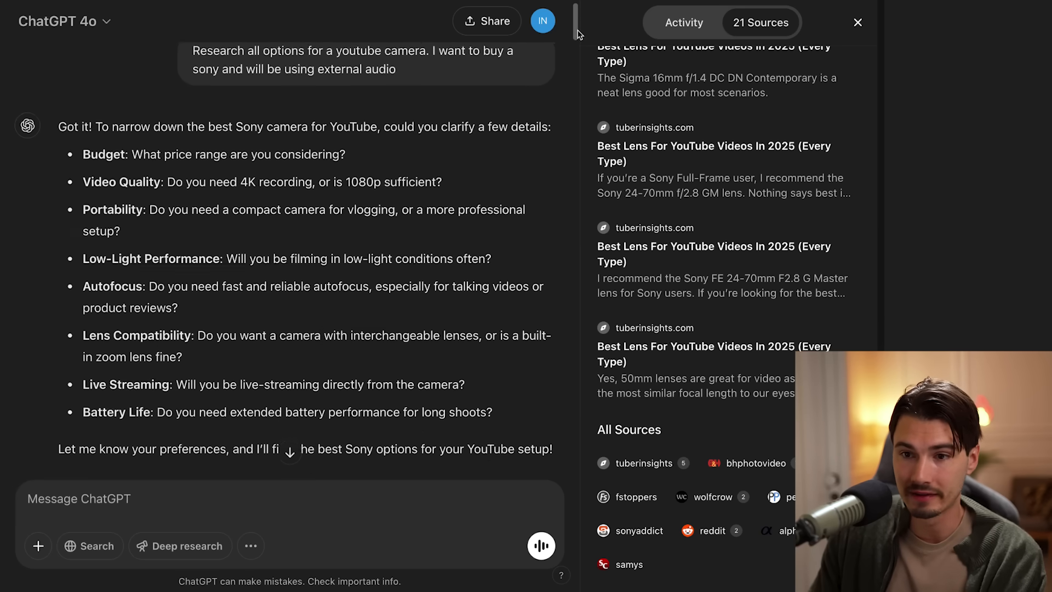
scroll(down, 3)
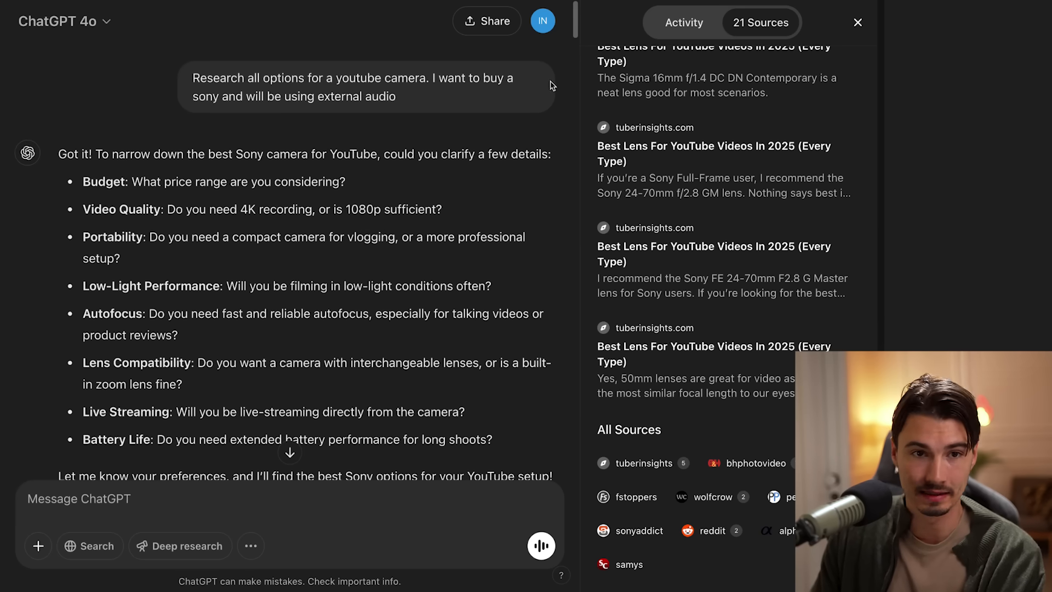
mouse_move(459, 288)
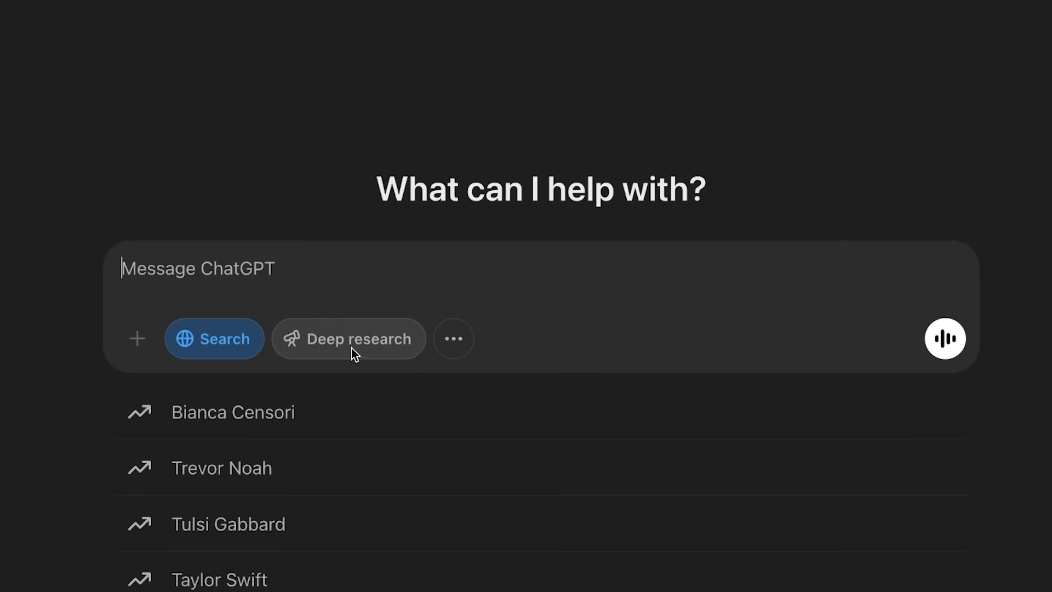
click(347, 338)
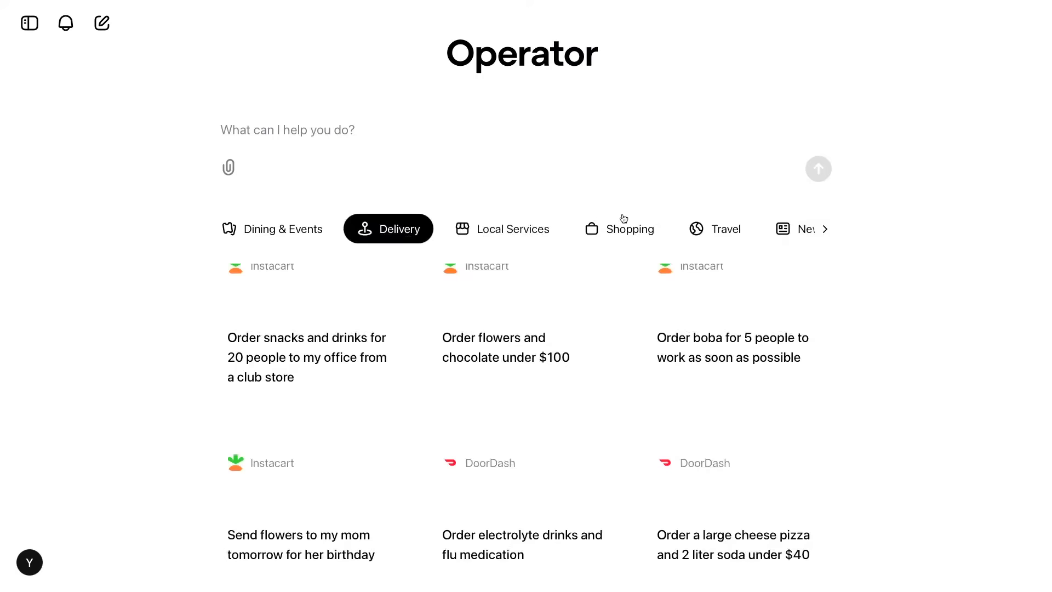
click(283, 230)
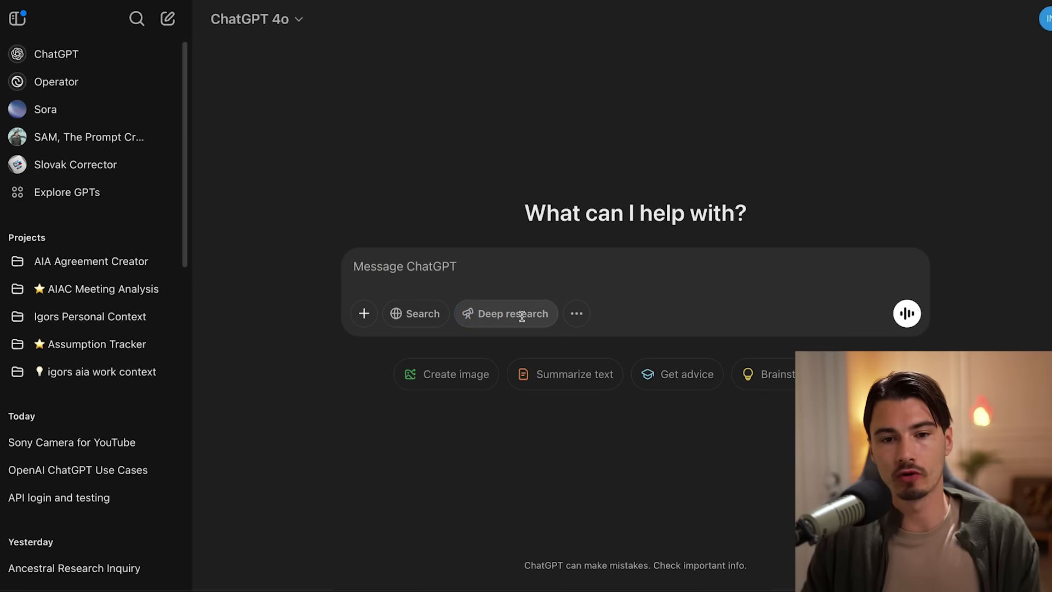
mouse_move(506, 314)
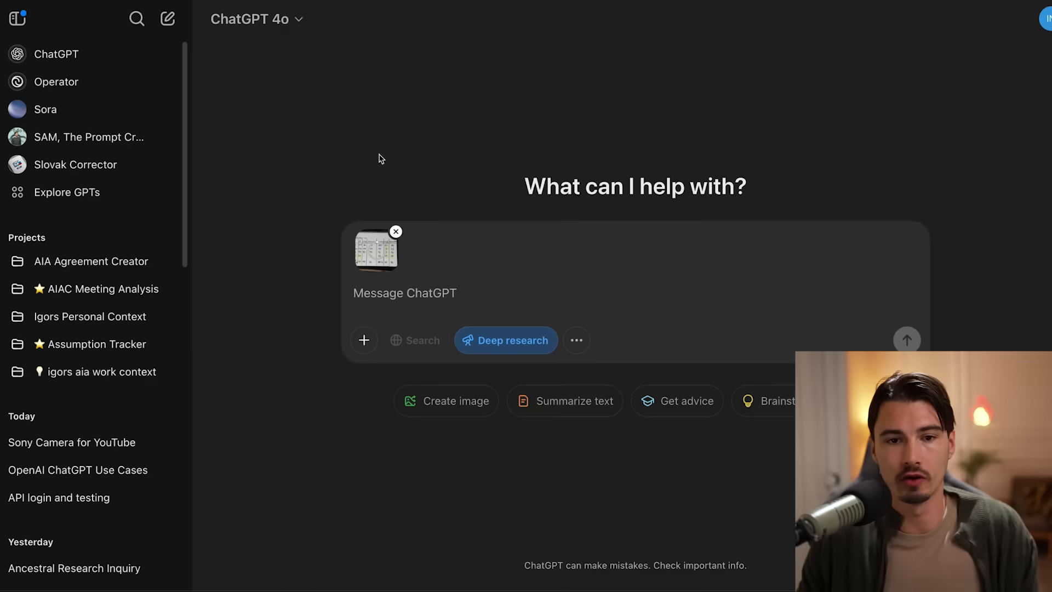
- Send a deep research prompt with the benchmark image comparing o3-mini to DeepSeek R1, Gemini 2.0, o1 pro
text(I want you to compare o-3mini with all other reasoning models in the market like deepseek r1 and google gemini thinking 2.0 and o1 pro. I attached an image with benchmarks that I collected myself but I want you to find more data including user reviews and opinions on the outlined models. Round it out with recommendations for various users.)
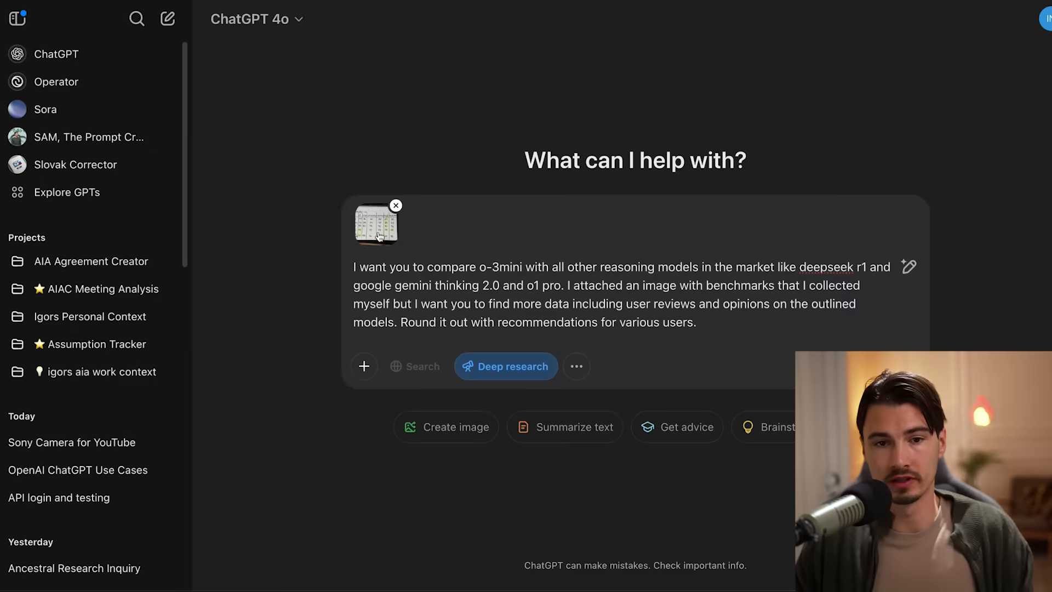
click(376, 224)
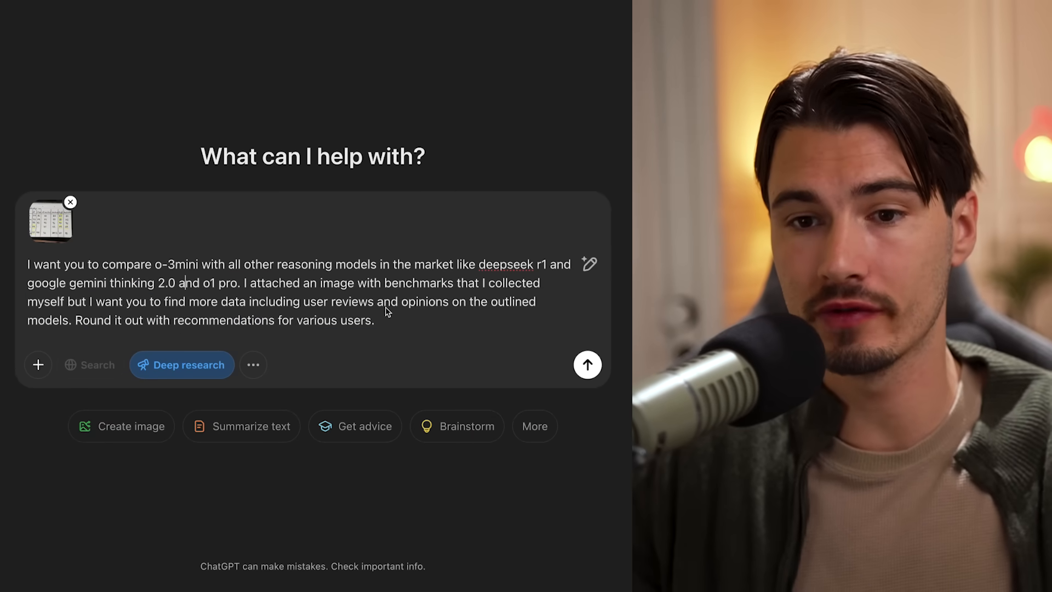
double_click(177, 263)
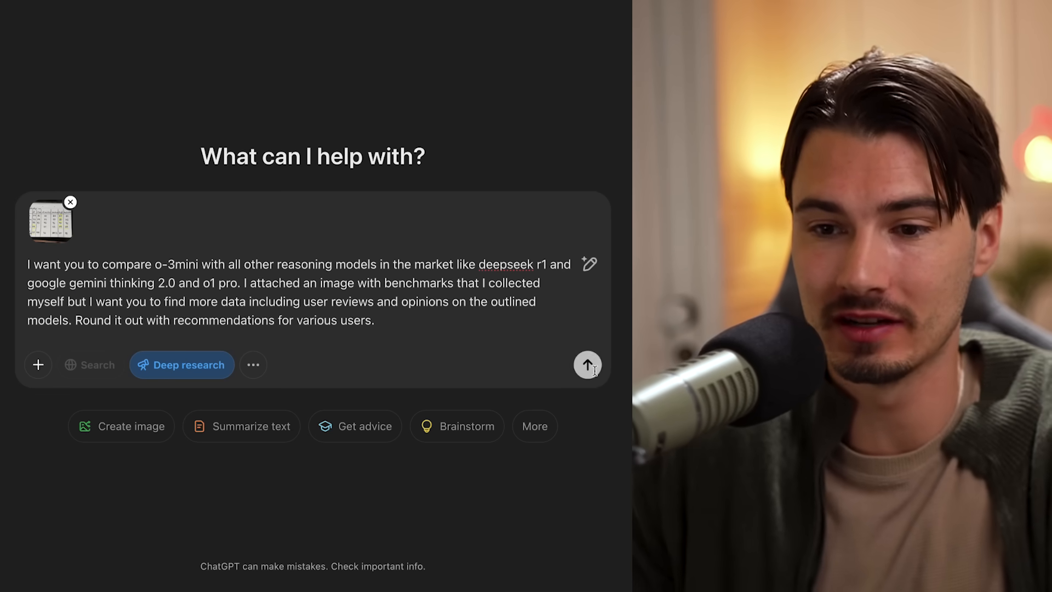
click(587, 364)
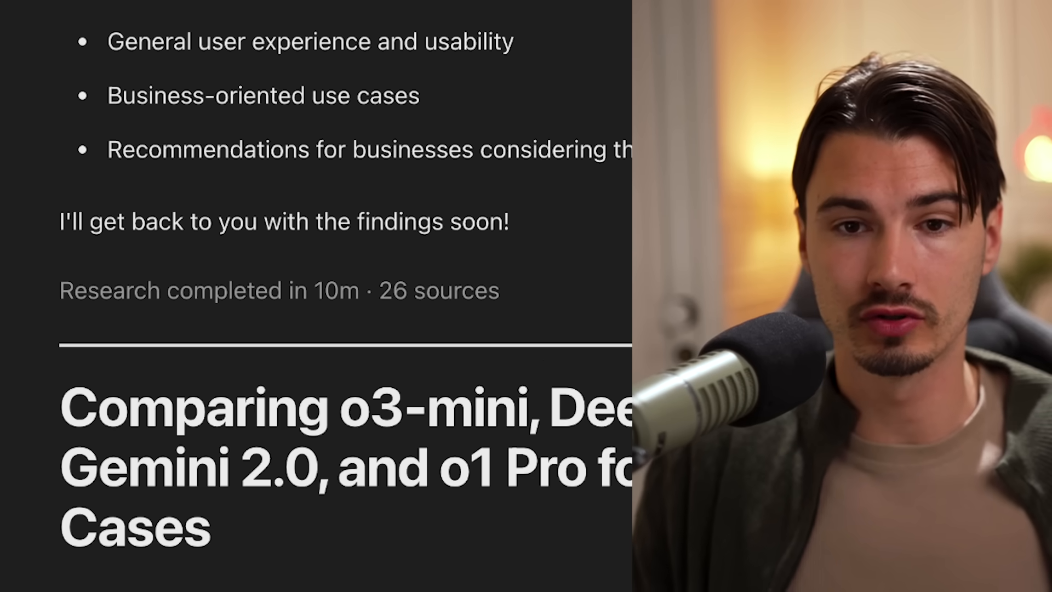
scroll(down, 3)
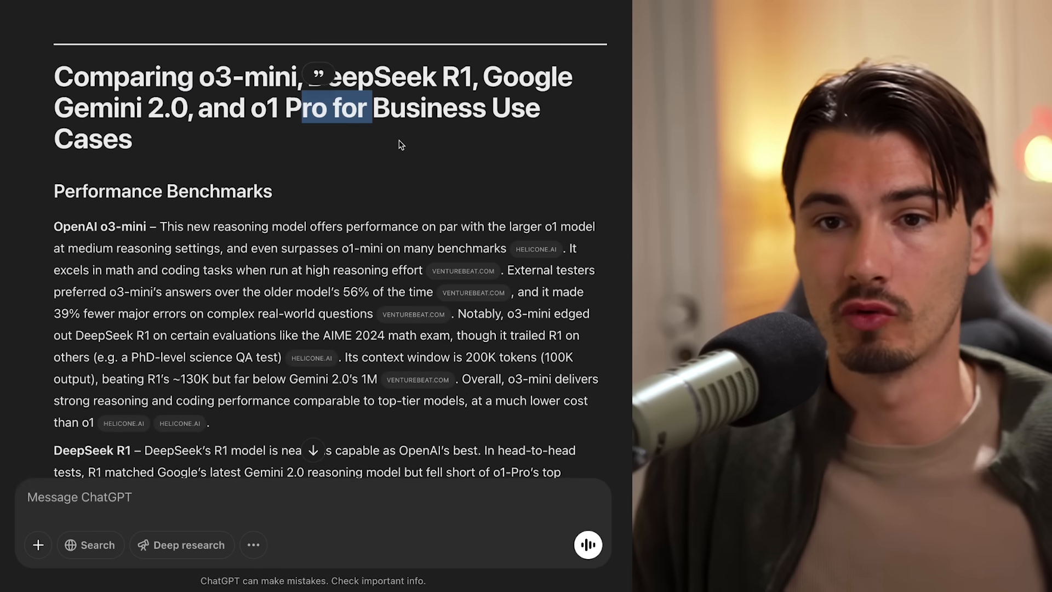
scroll(down, 3)
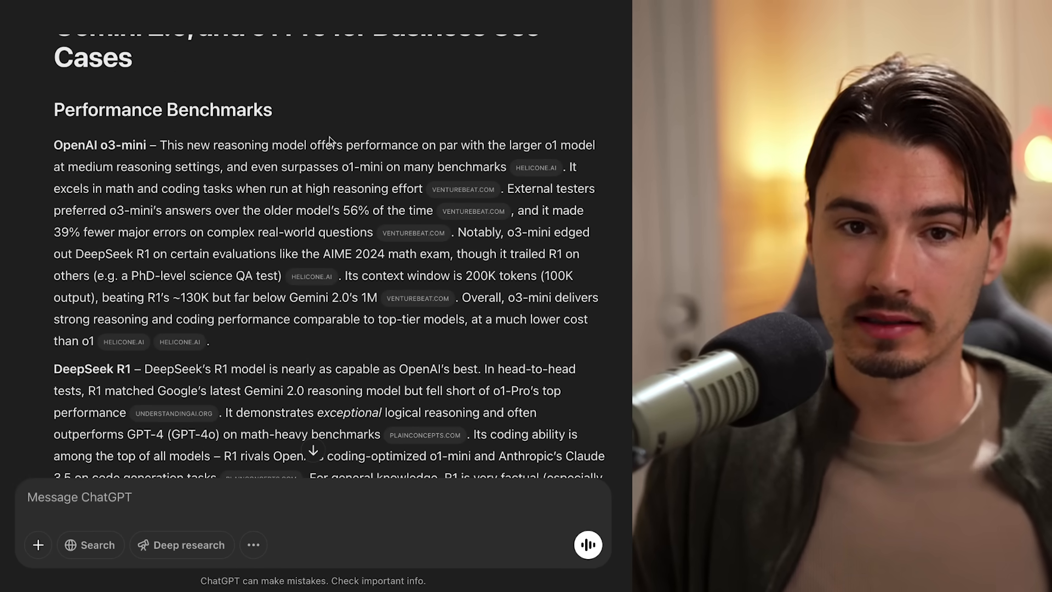
scroll(down, 3)
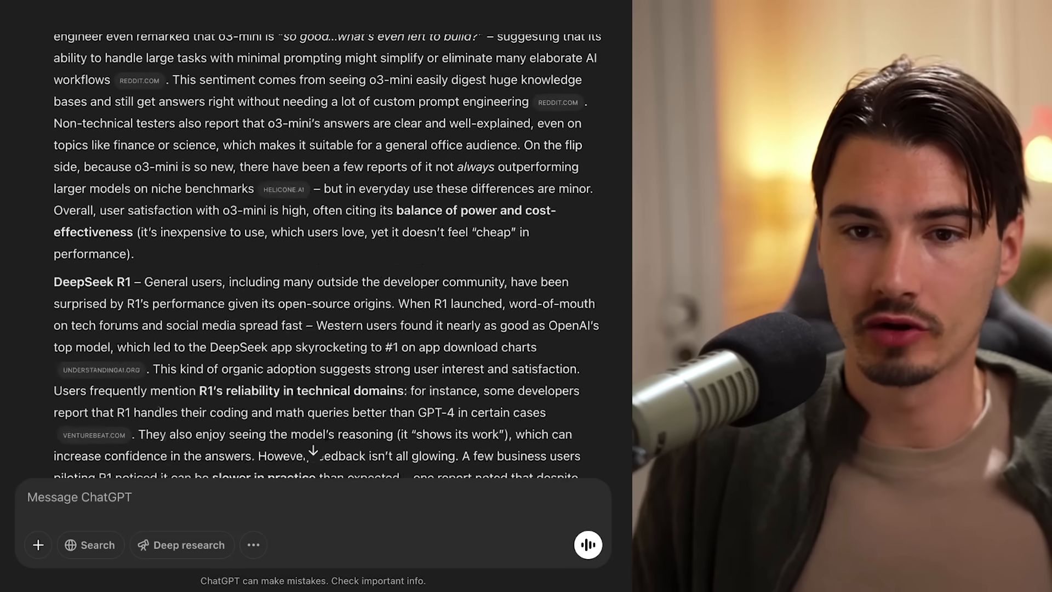
scroll(down, 3)
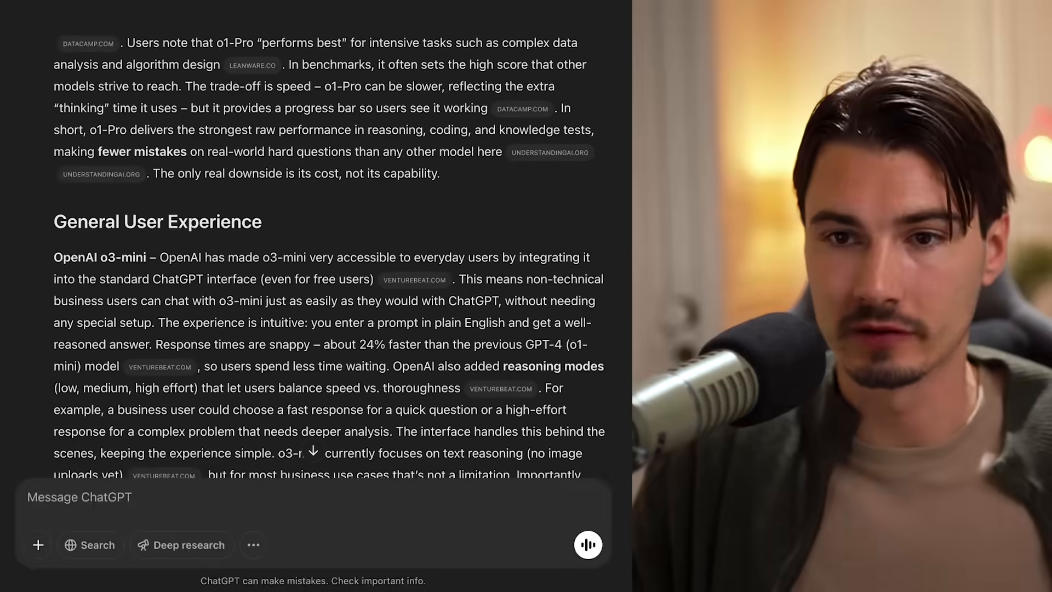
scroll(down, 3)
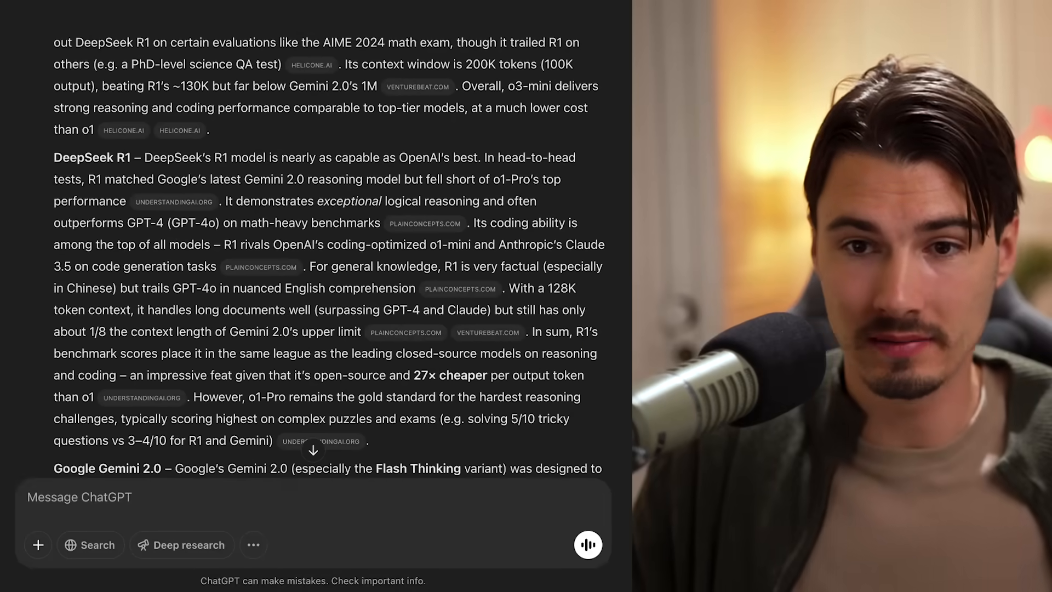
scroll(down, 3)
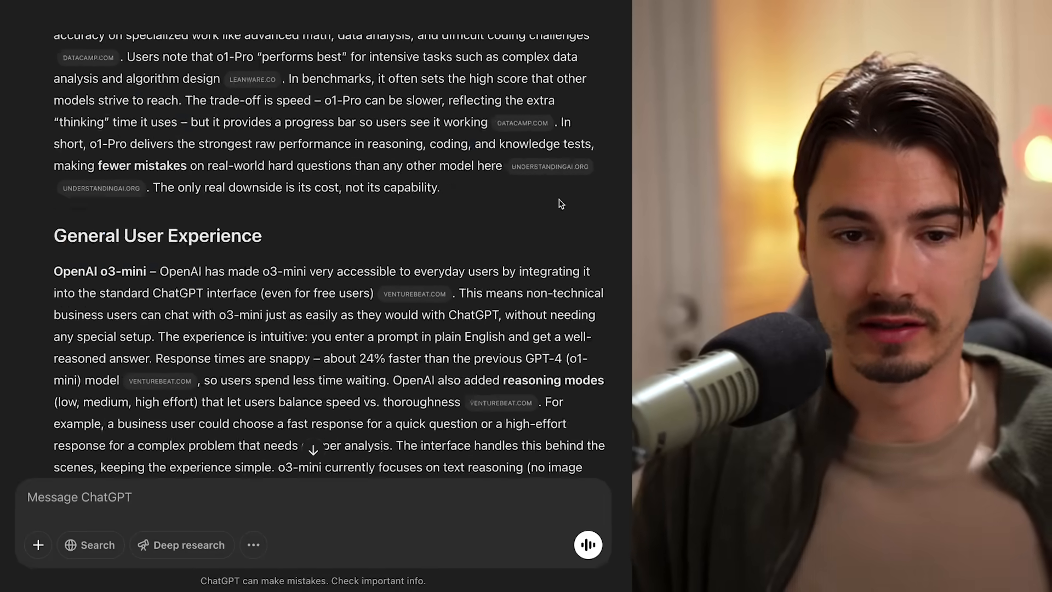
scroll(down, 3)
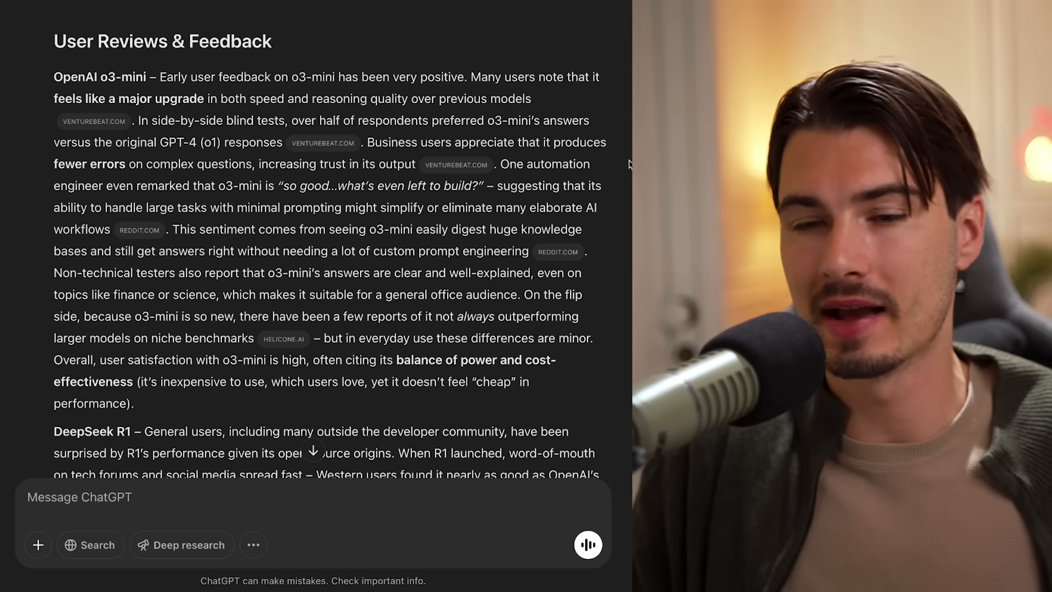
scroll(down, 3)
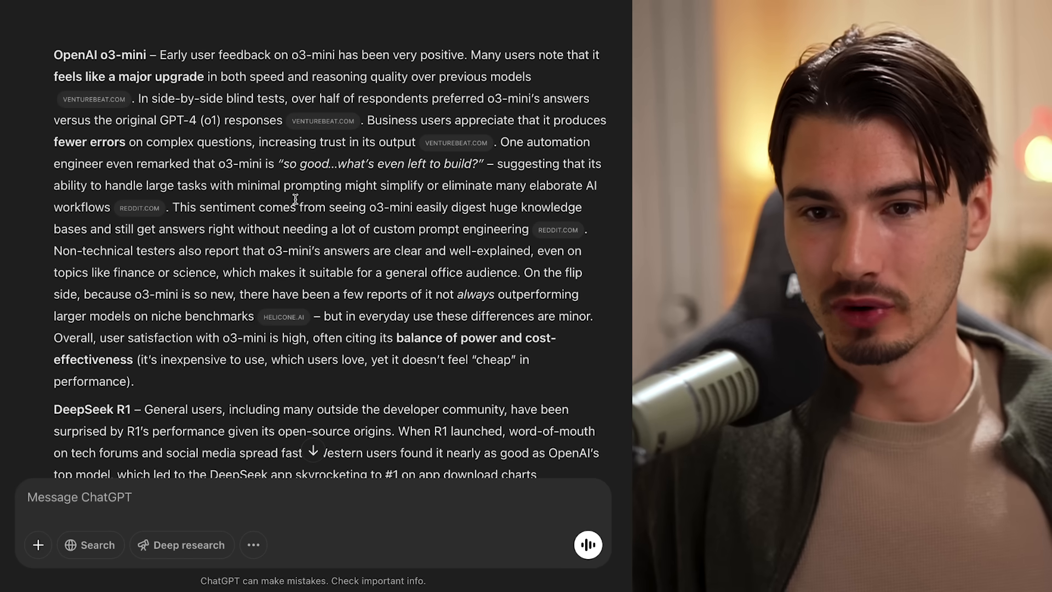
drag(296, 207, 514, 229)
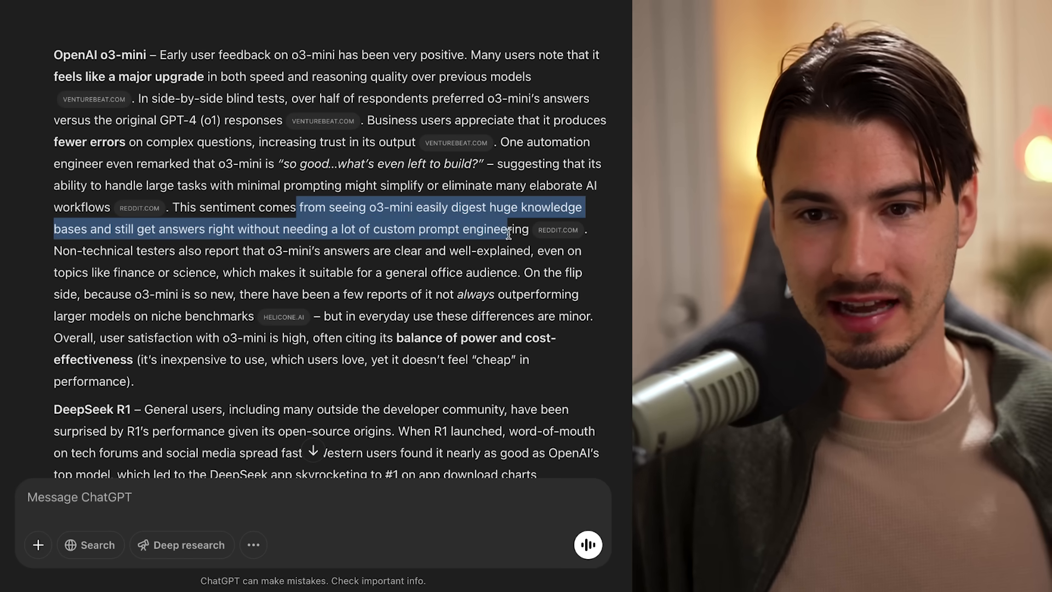
click(328, 207)
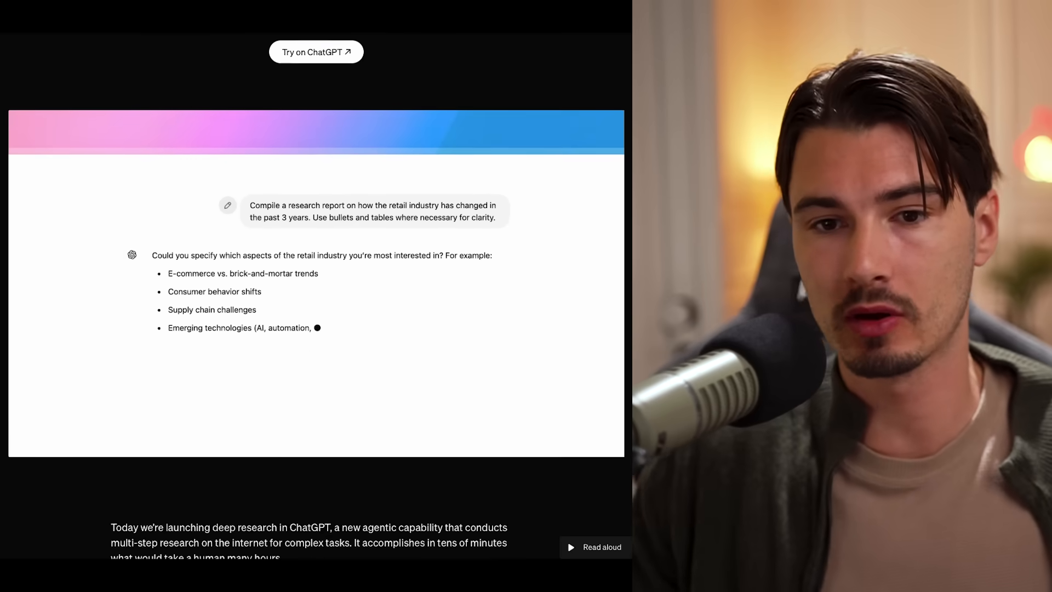
- Page through Humanity's Last Exam sample questions, from examples 3–4 onward
scroll(down, 3)
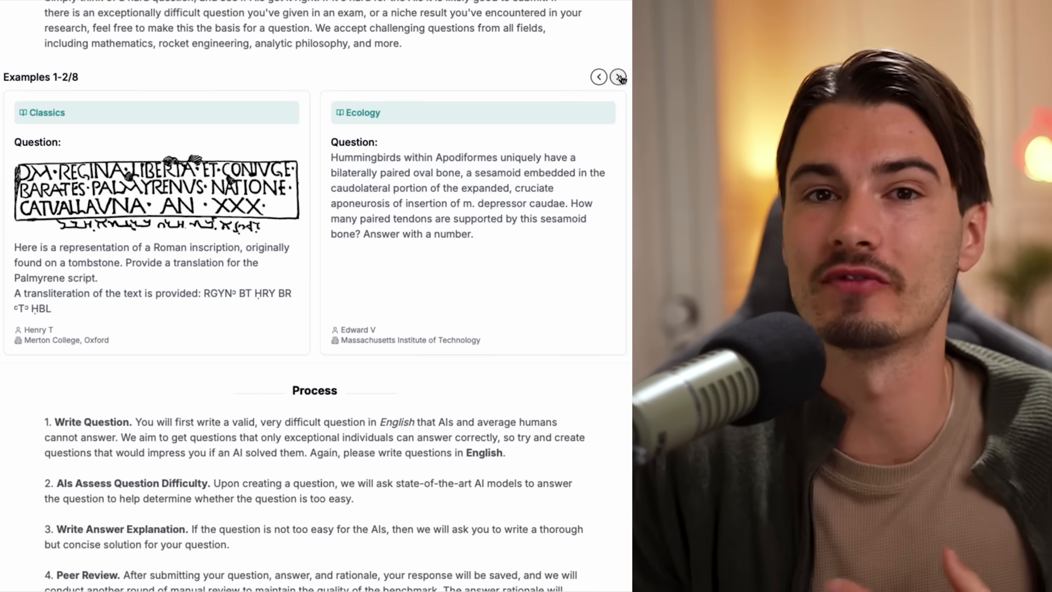
click(618, 76)
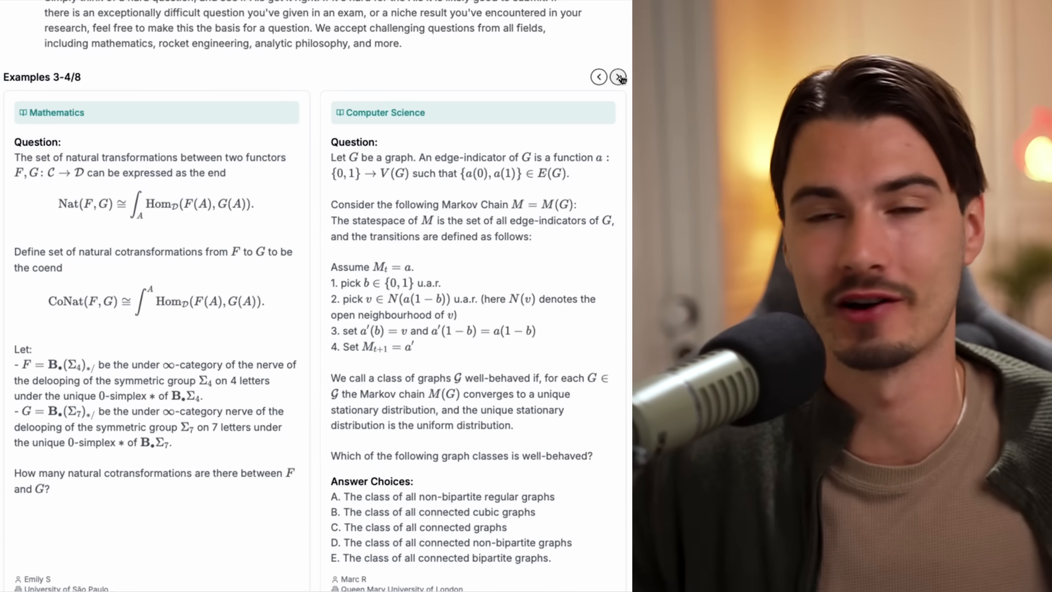
click(618, 77)
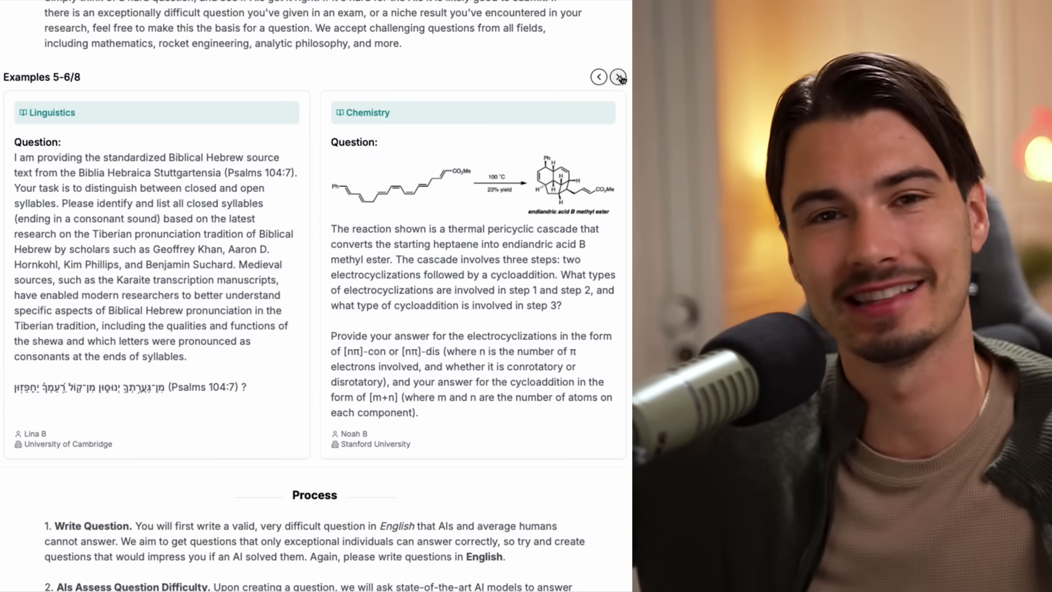
click(618, 77)
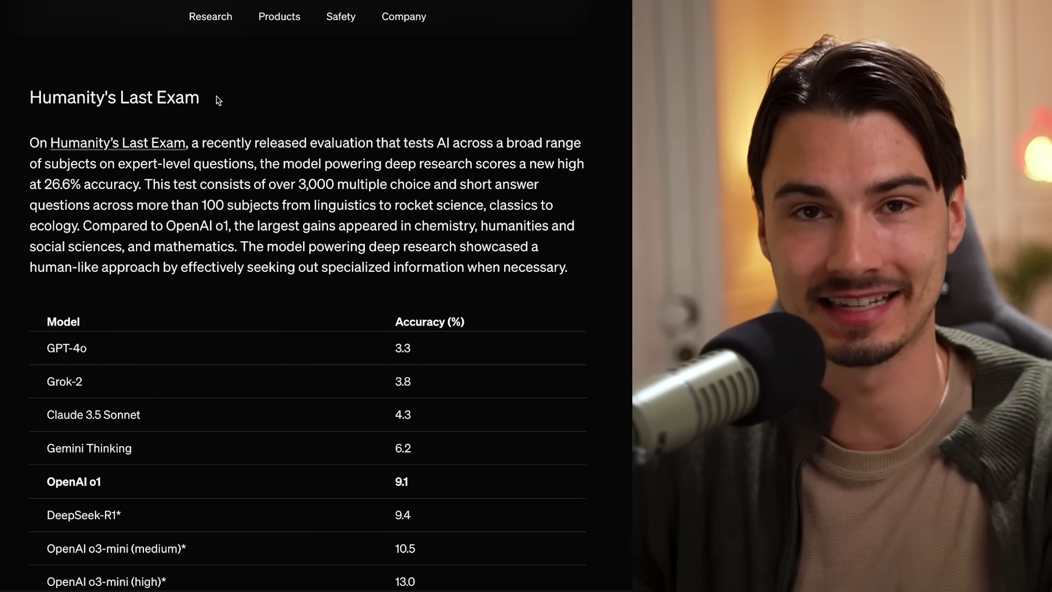
scroll(down, 3)
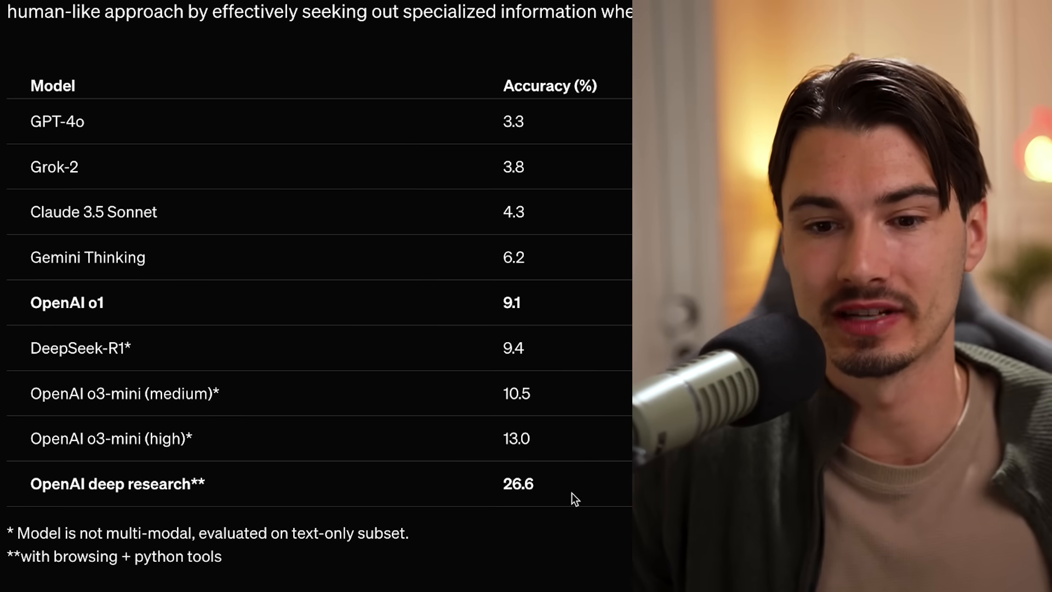
mouse_move(564, 143)
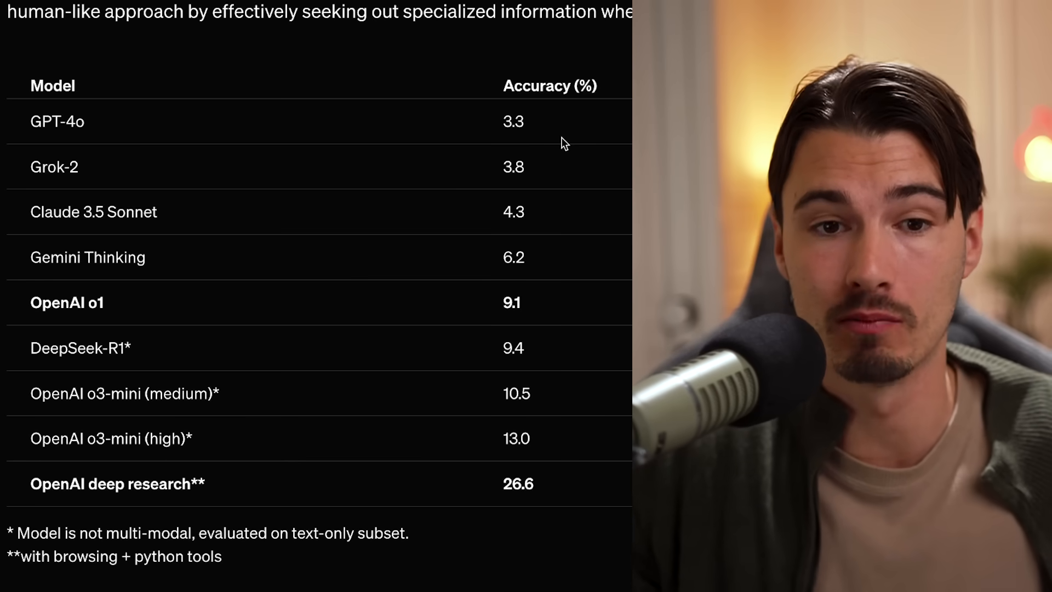
double_click(63, 122)
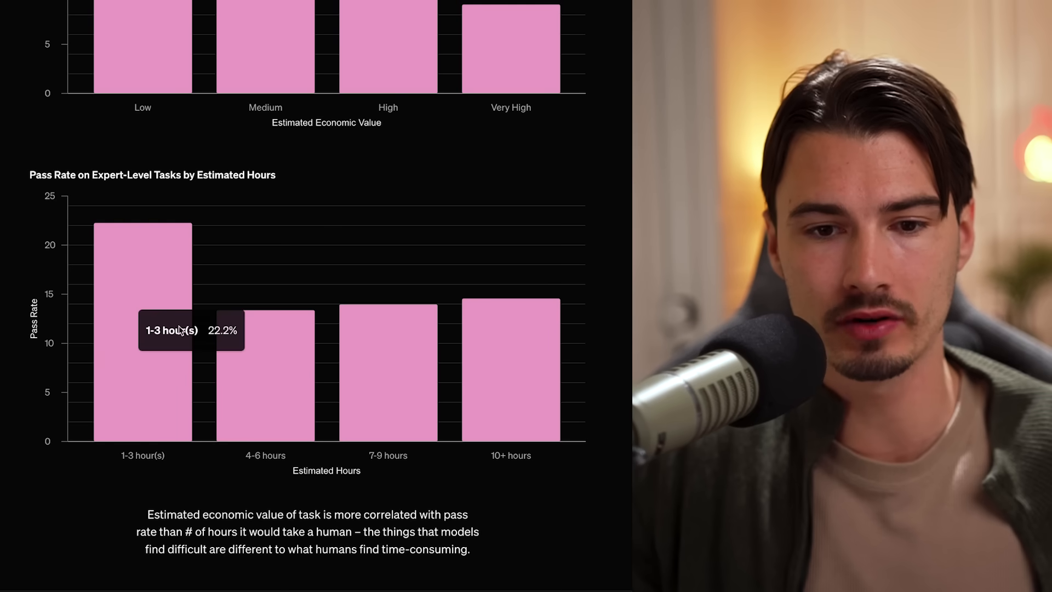
mouse_move(502, 405)
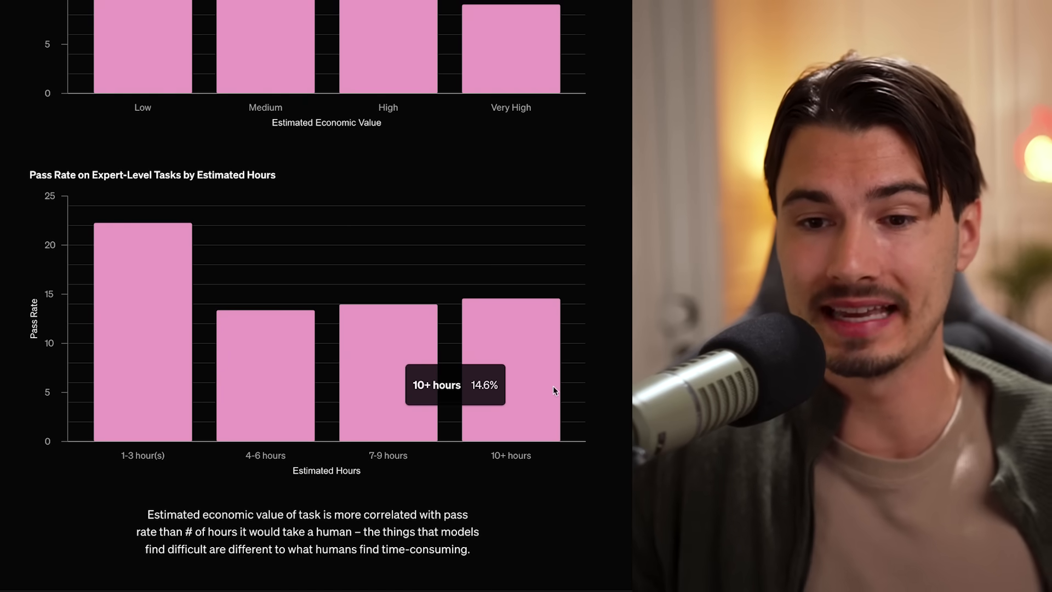
mouse_move(293, 401)
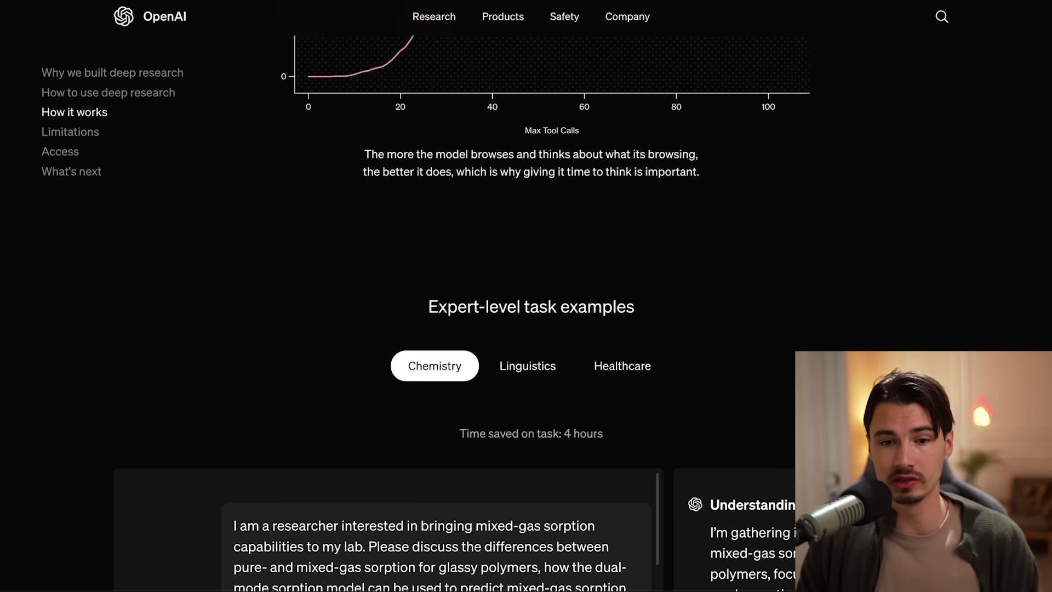
- Show the Medical Research example in the GPT-4o versus deep research comparison
scroll(down, 3)
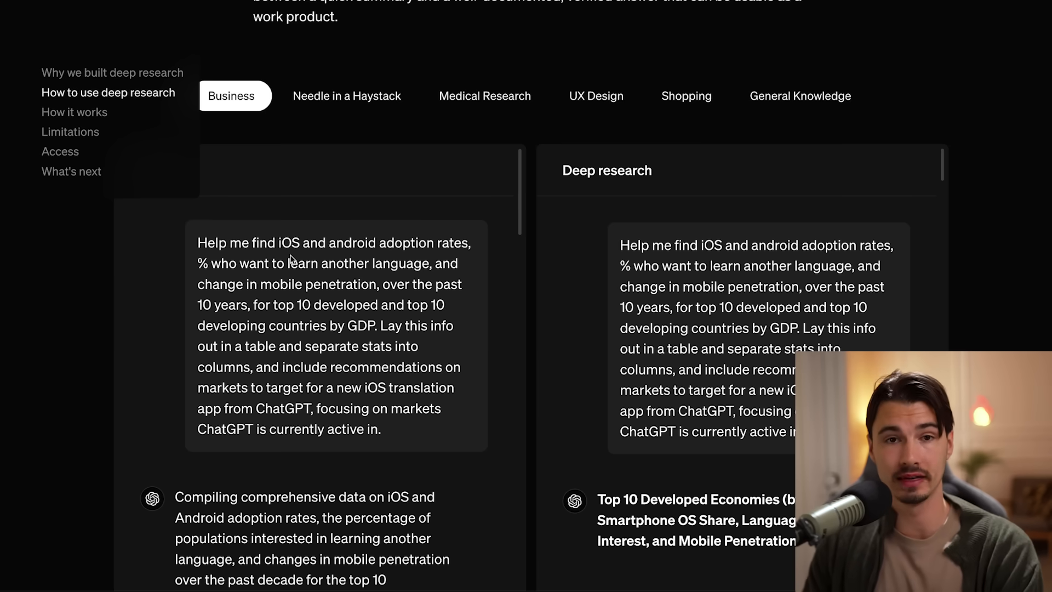
scroll(down, 3)
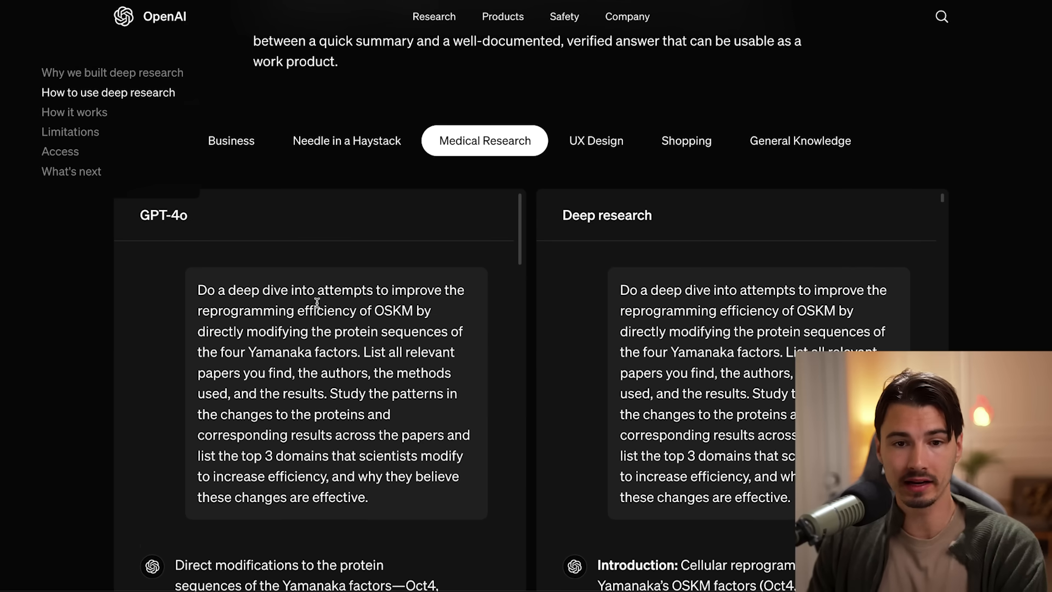
mouse_move(630, 293)
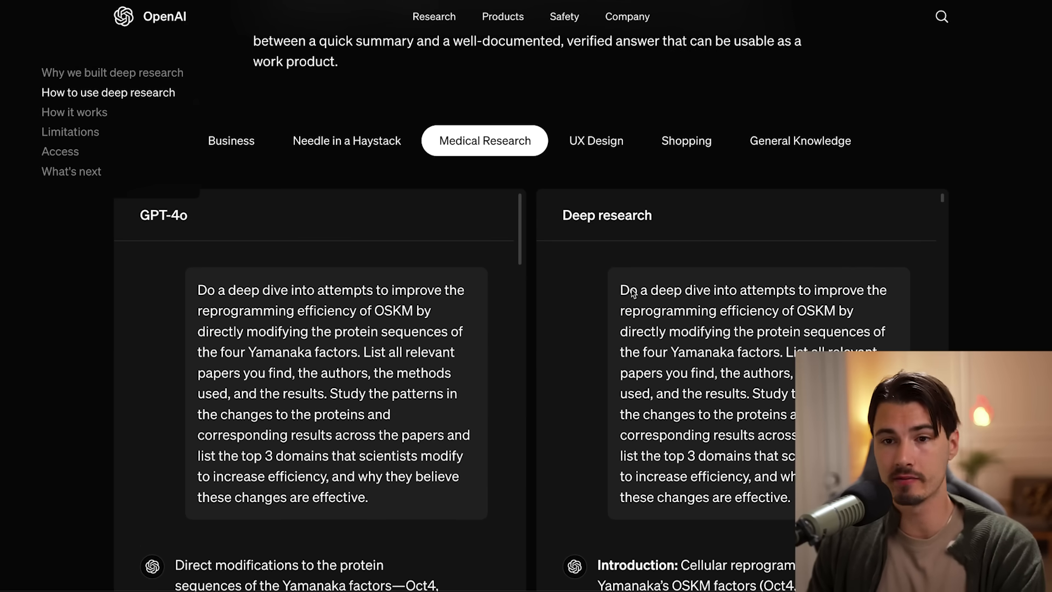
click(800, 140)
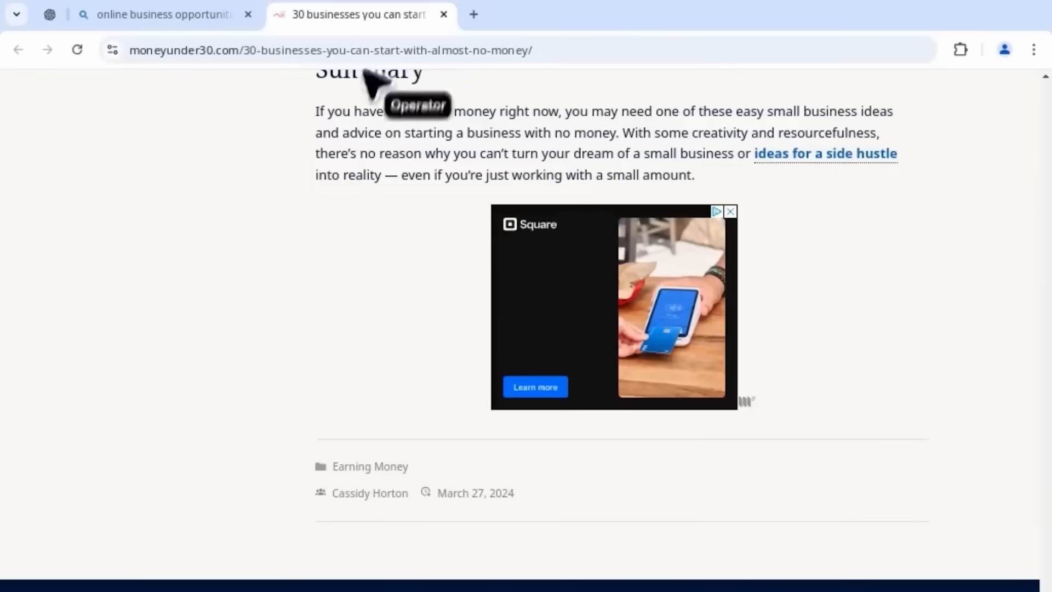
- Return to the ChatGPT o3-mini comparison conversation after the Operator demo
click(348, 14)
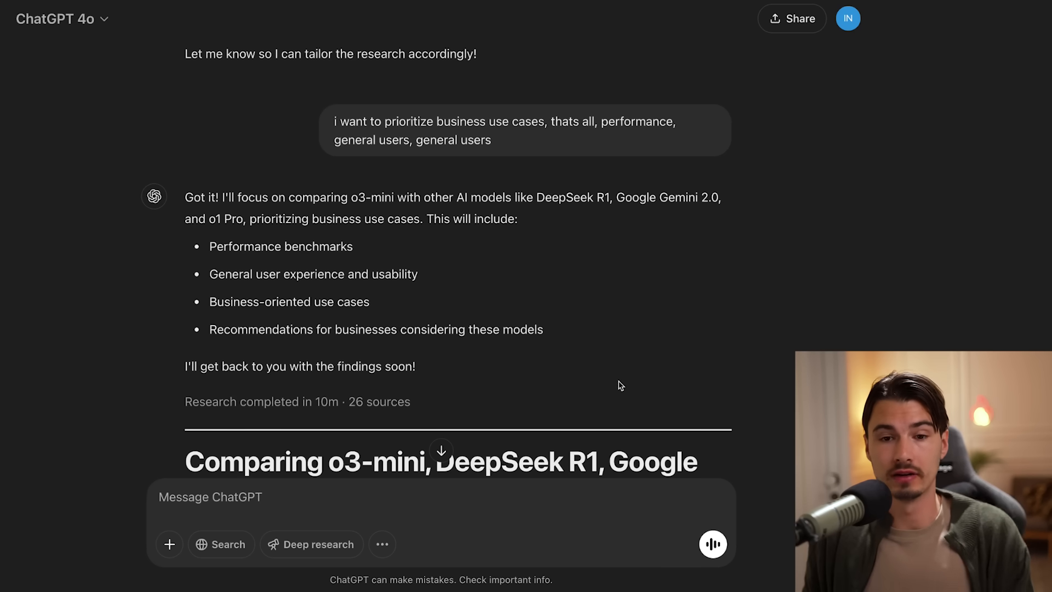
- Scroll past the o3-mini and Sony camera reports and open the genealogy report
scroll(down, 3)
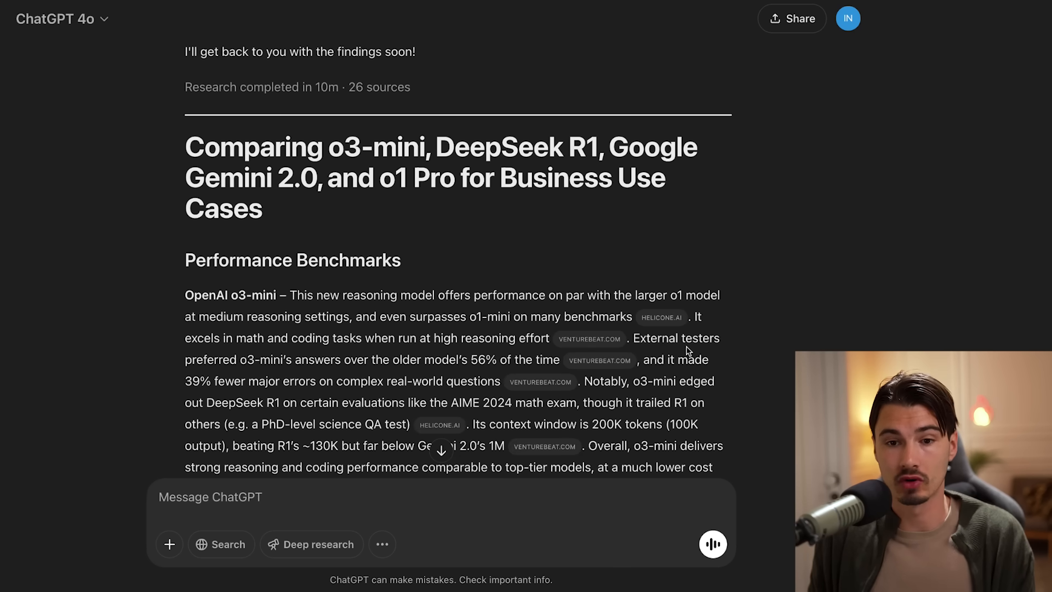
scroll(down, 3)
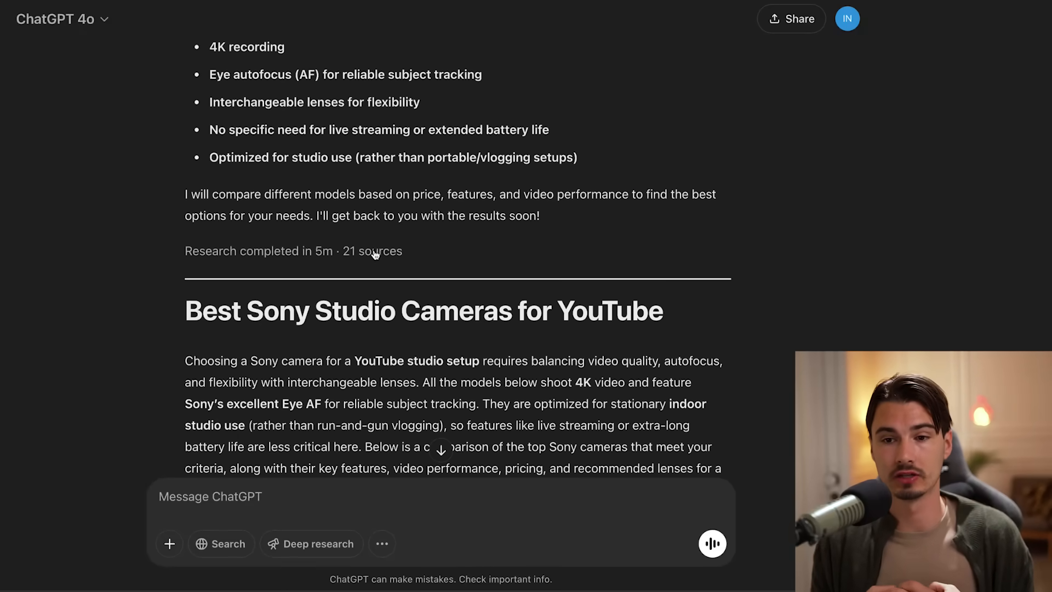
click(371, 251)
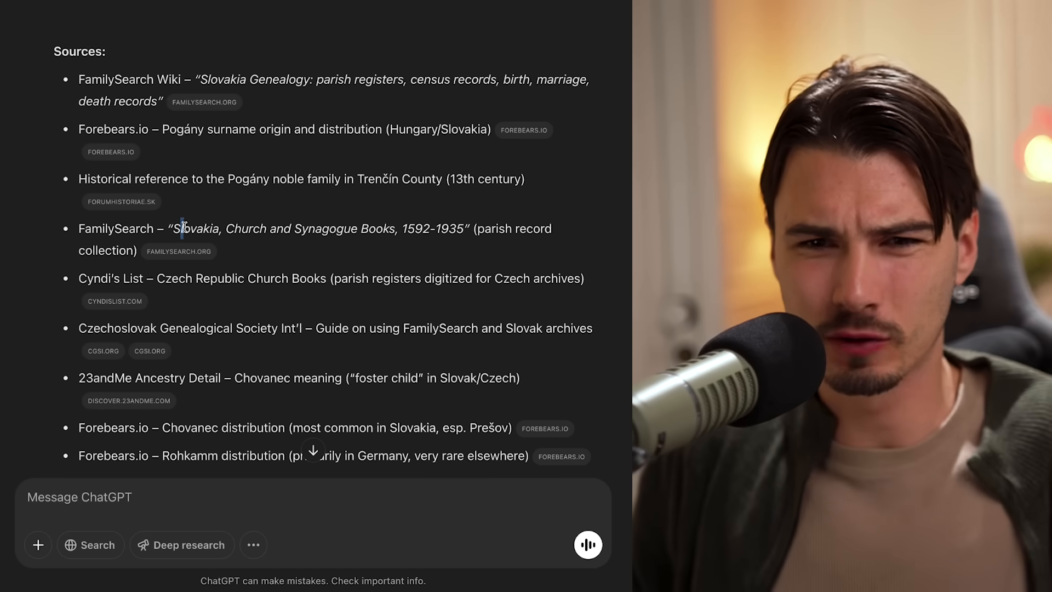
- Highlight the Slovakia church books and Statue of Liberty Foundation passenger database sources
drag(182, 228, 389, 228)
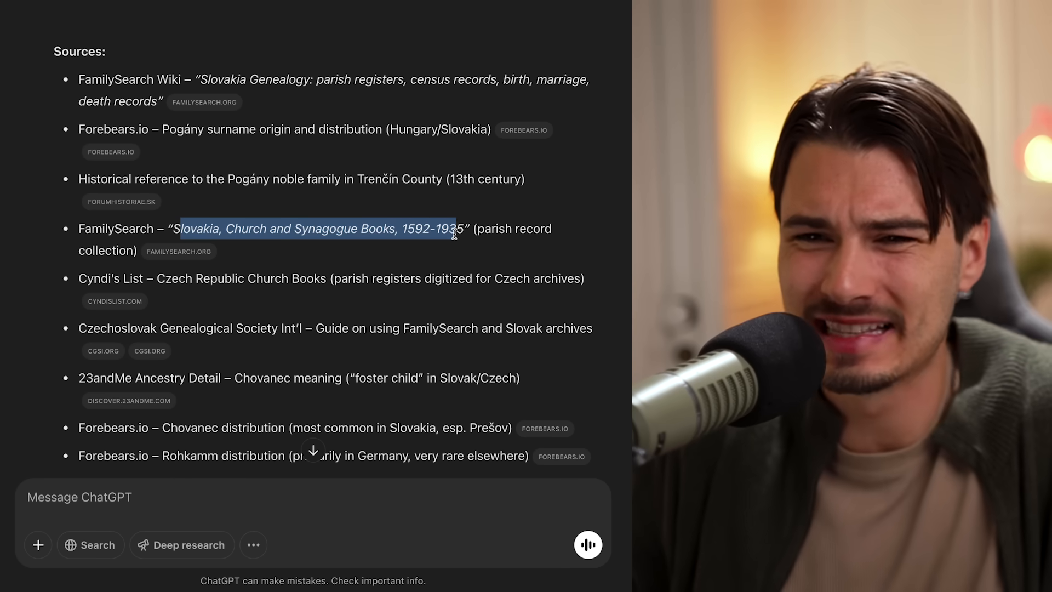
scroll(down, 3)
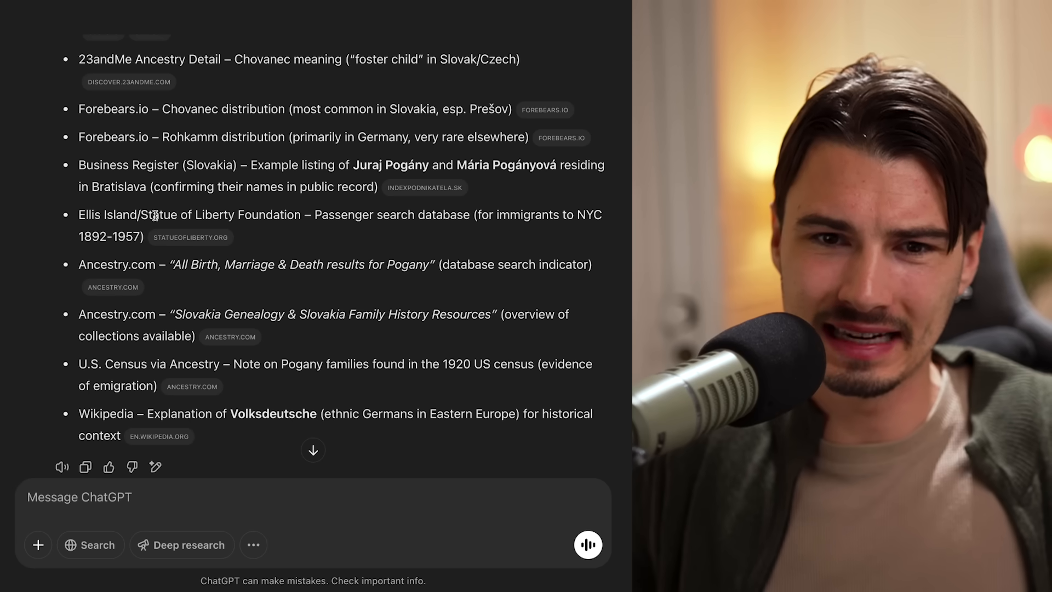
drag(152, 215, 362, 214)
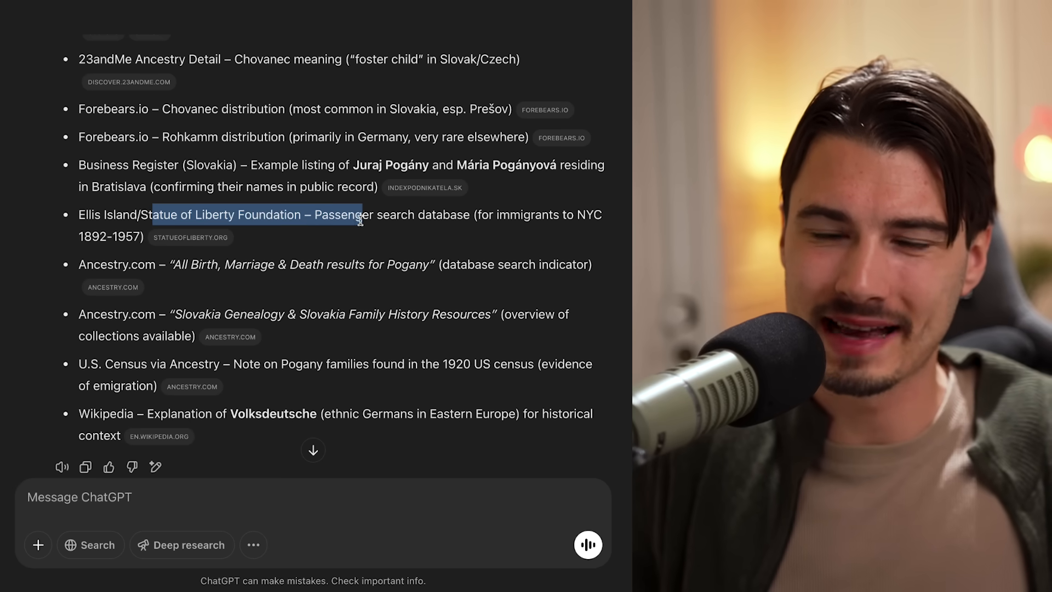
drag(359, 215, 576, 215)
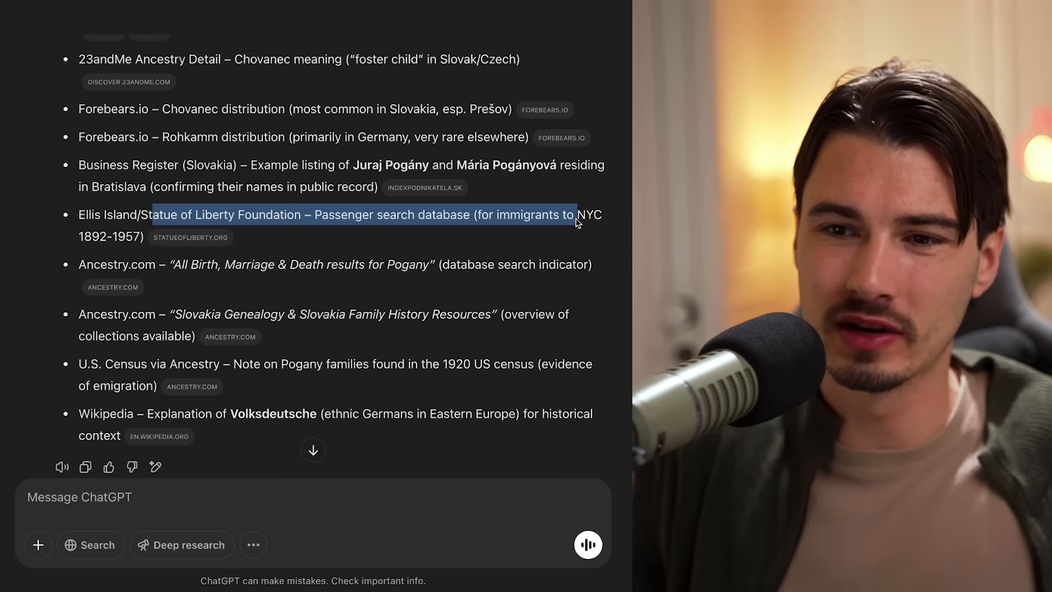